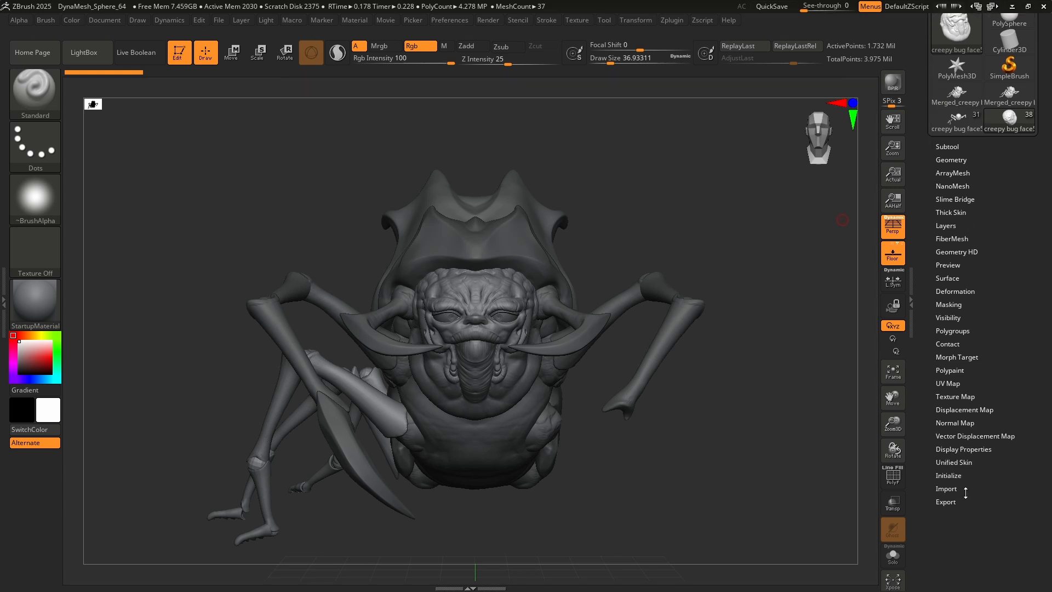
pyautogui.moveTo(965, 156)
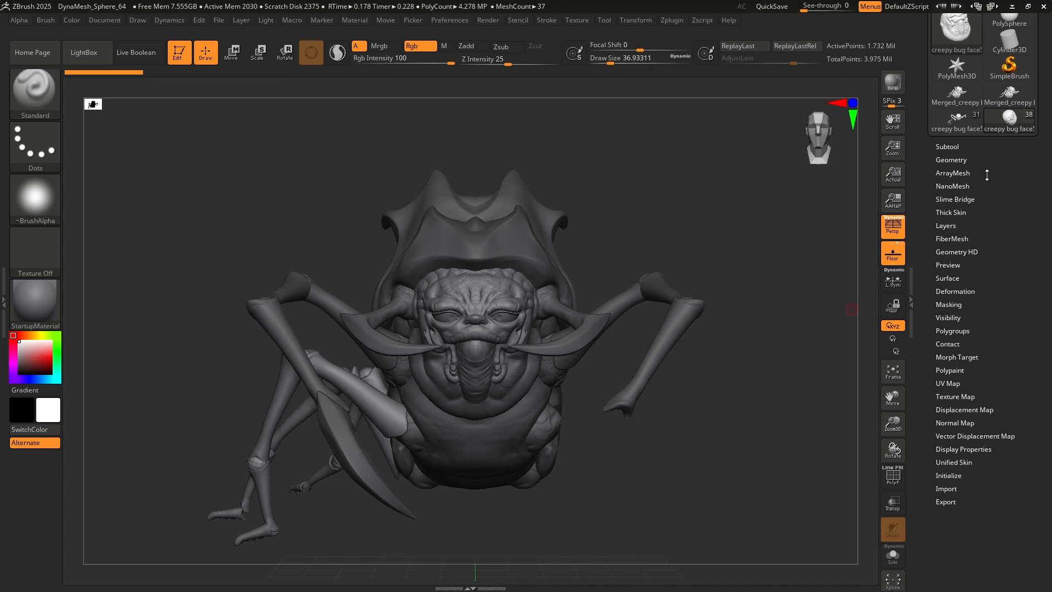
# Show the bug's subtool list and select a leg piece as the working part.
pyautogui.click(1009, 226)
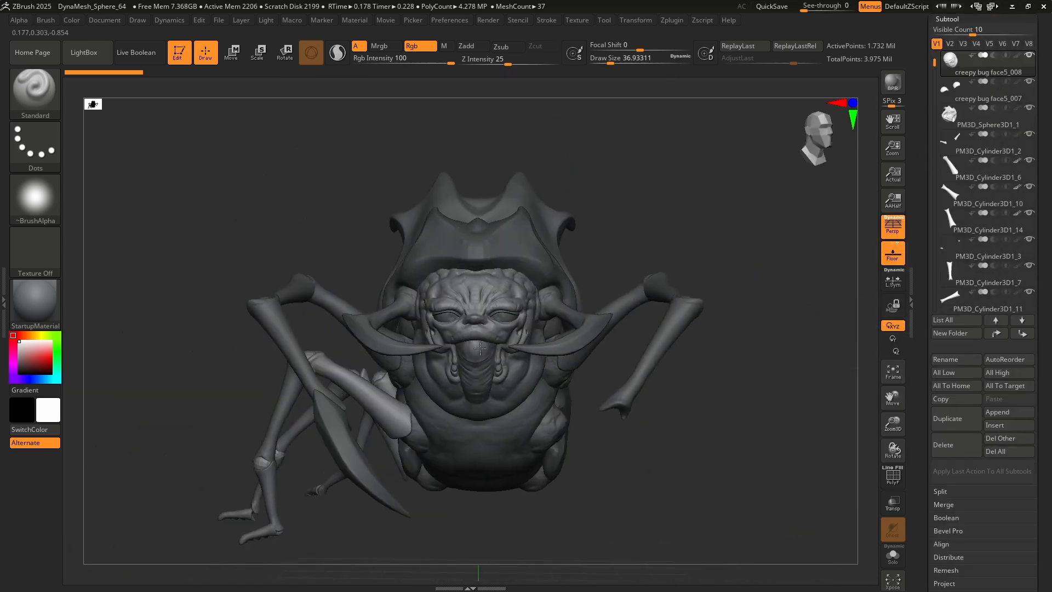
pyautogui.moveTo(480, 345); pyautogui.dragTo(430, 238)
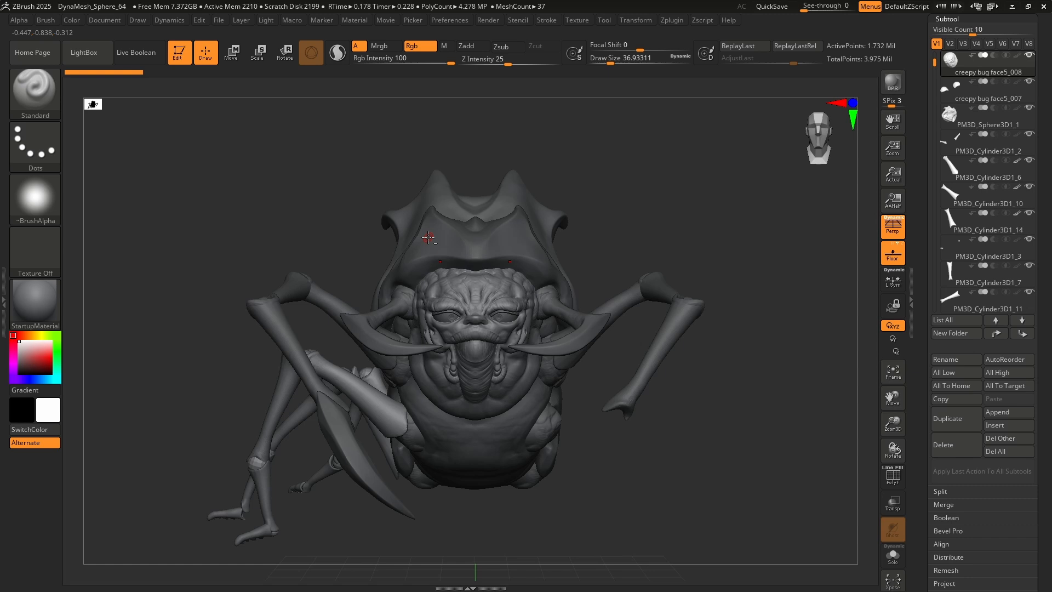
pyautogui.click(987, 150)
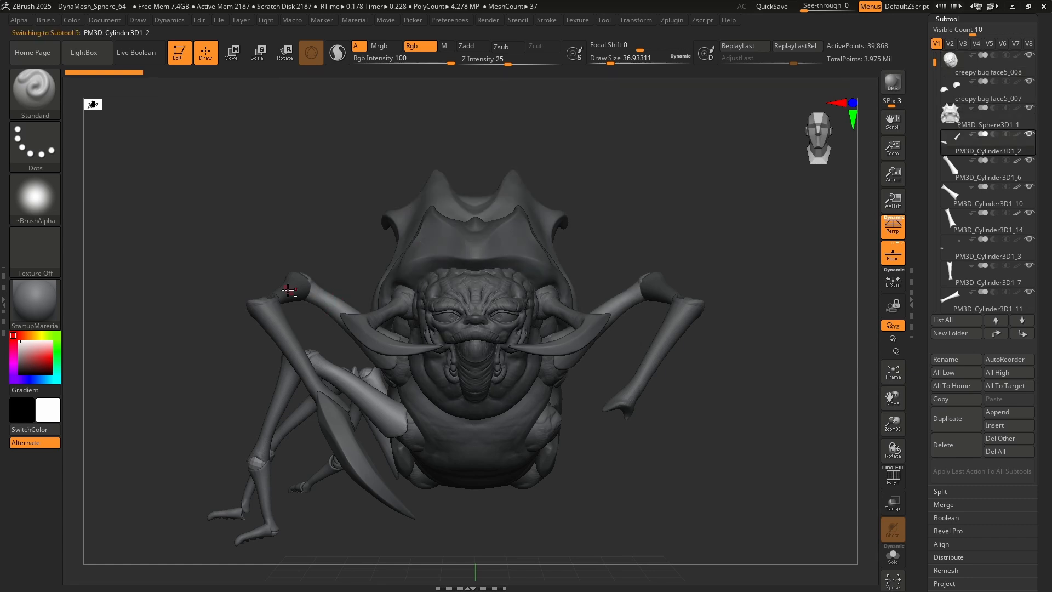
pyautogui.click(986, 98)
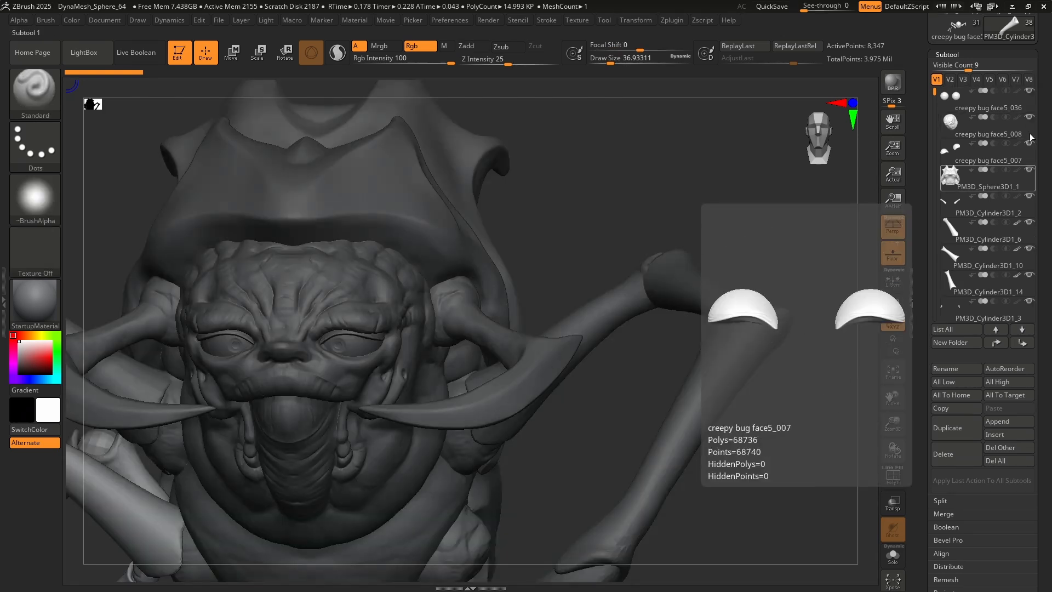
# Move creepy bug face5_008 down the list below PM3D_Cylinder3D1_10.
pyautogui.click(987, 107)
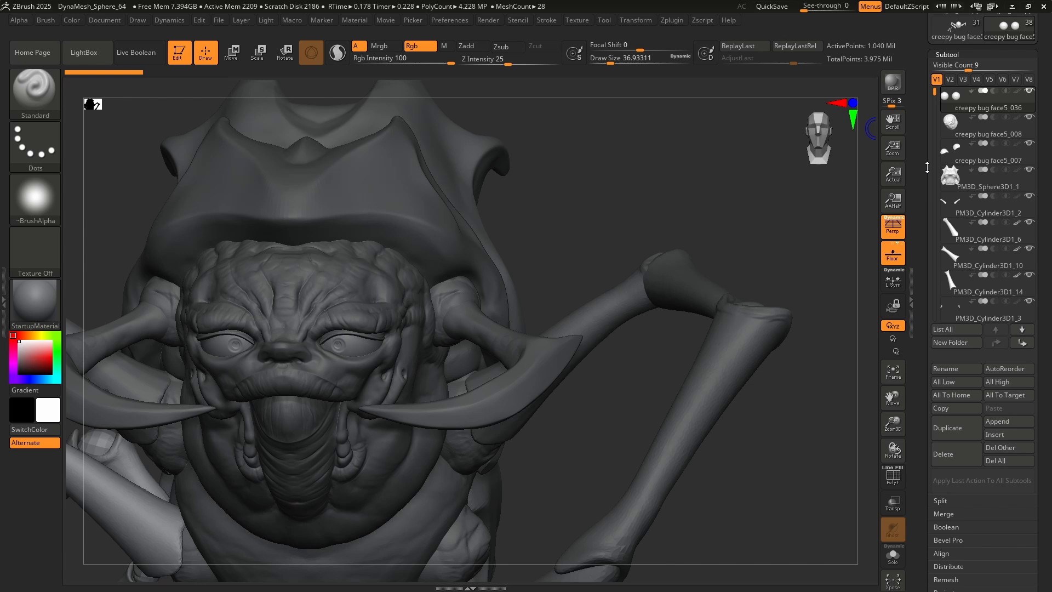
pyautogui.click(988, 134)
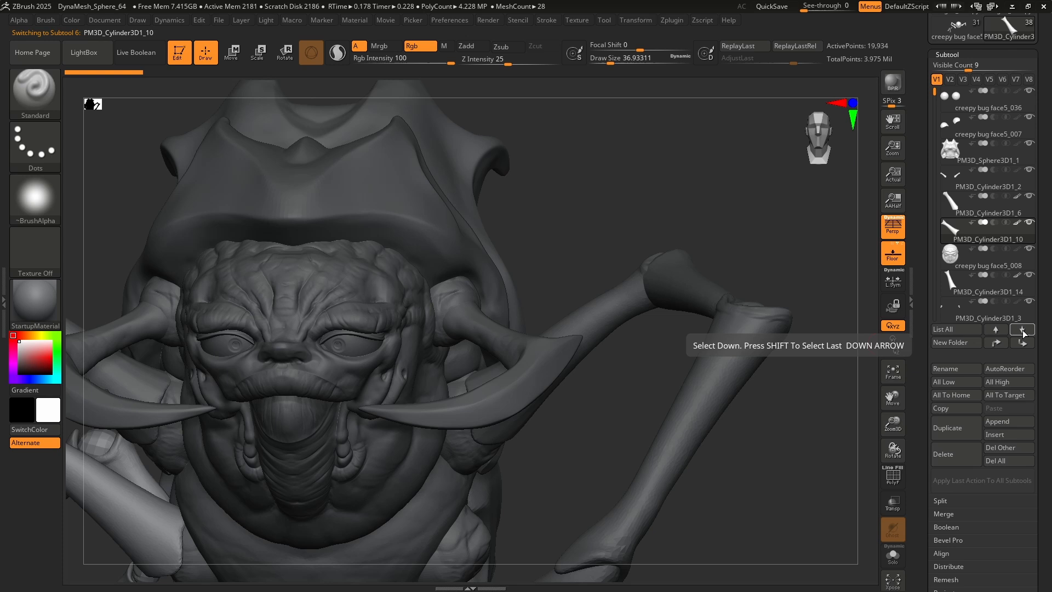
pyautogui.click(1023, 330)
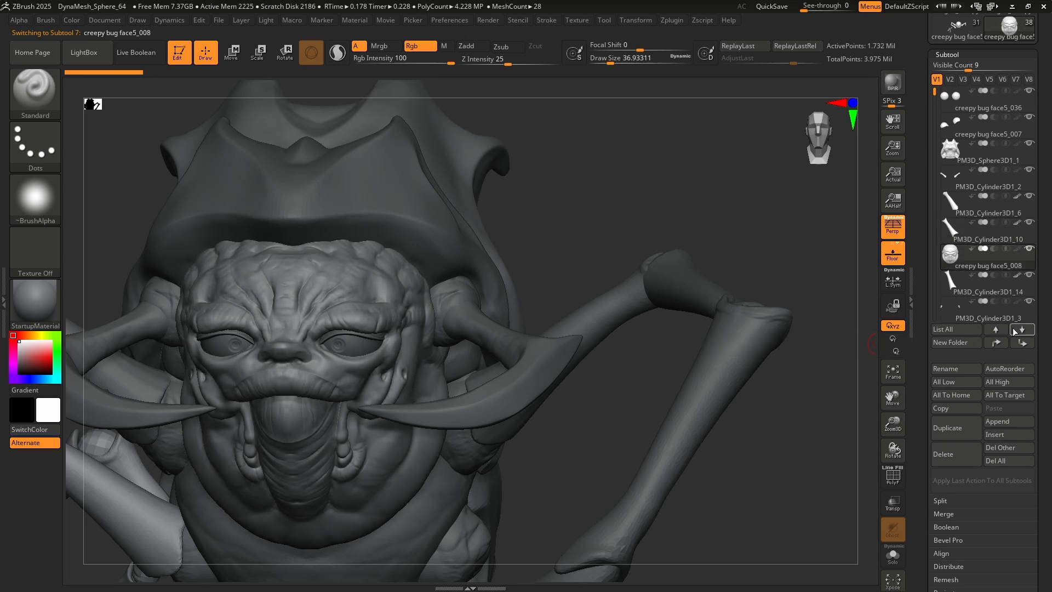
# Group the three creepy bug face parts into a new 'head' folder and collapse it.
pyautogui.click(955, 342)
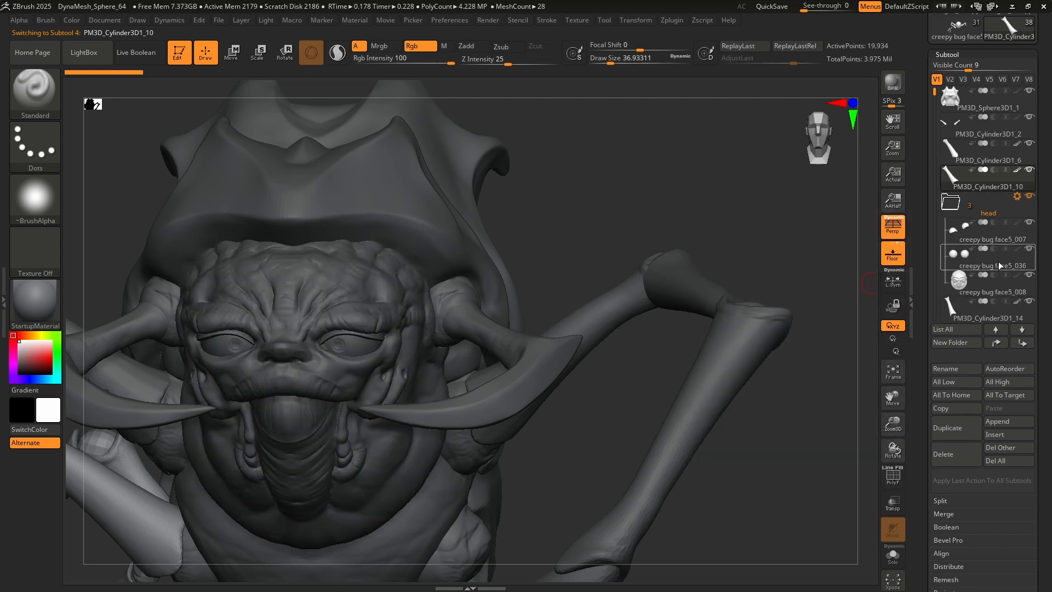
pyautogui.click(941, 202)
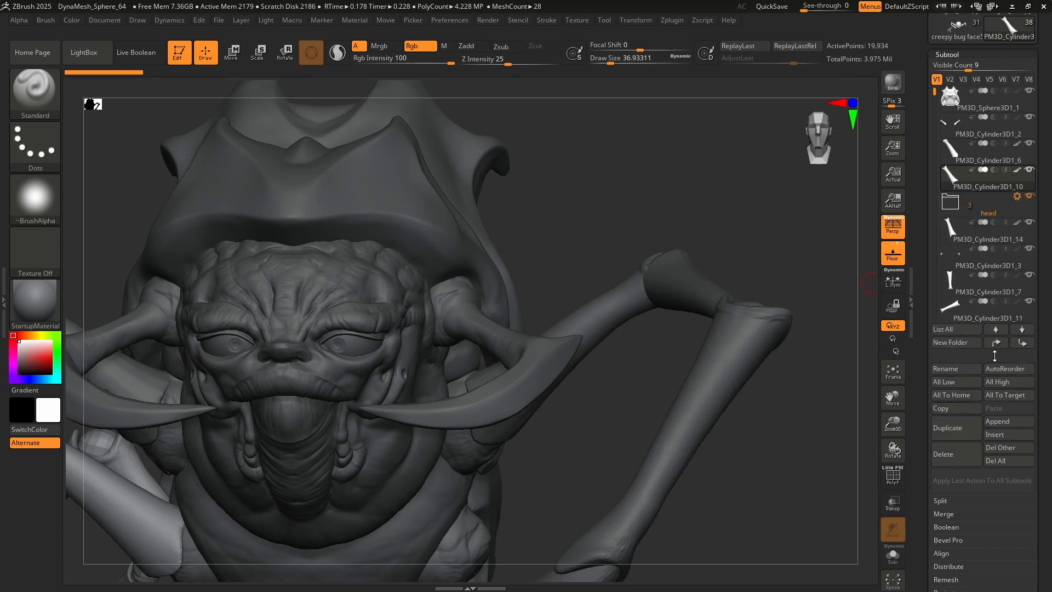
pyautogui.moveTo(987, 97)
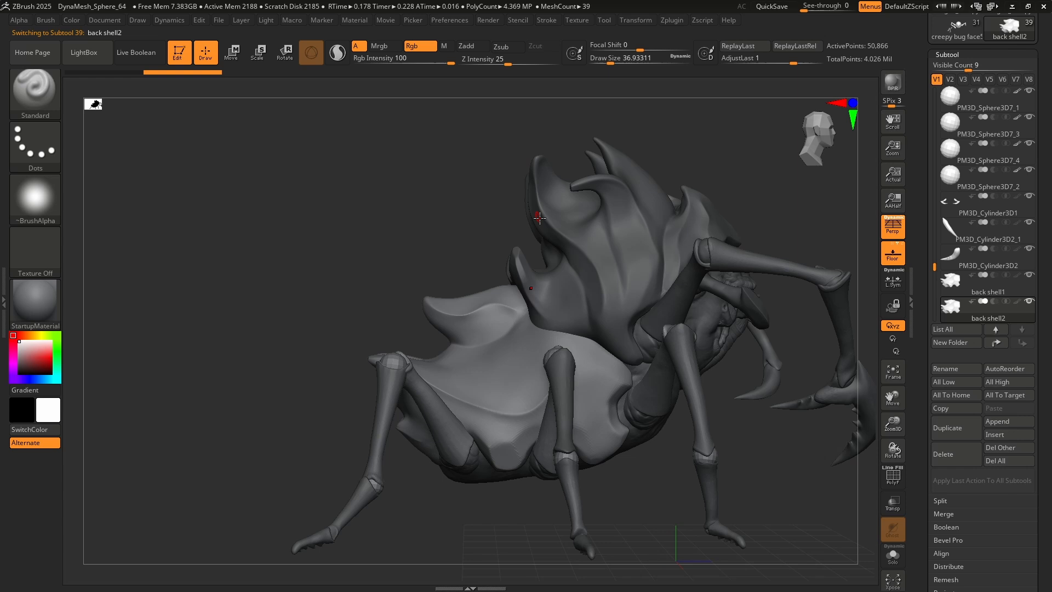
# Make back shell2 the working part and turn the bug to a front view.
pyautogui.click(231, 53)
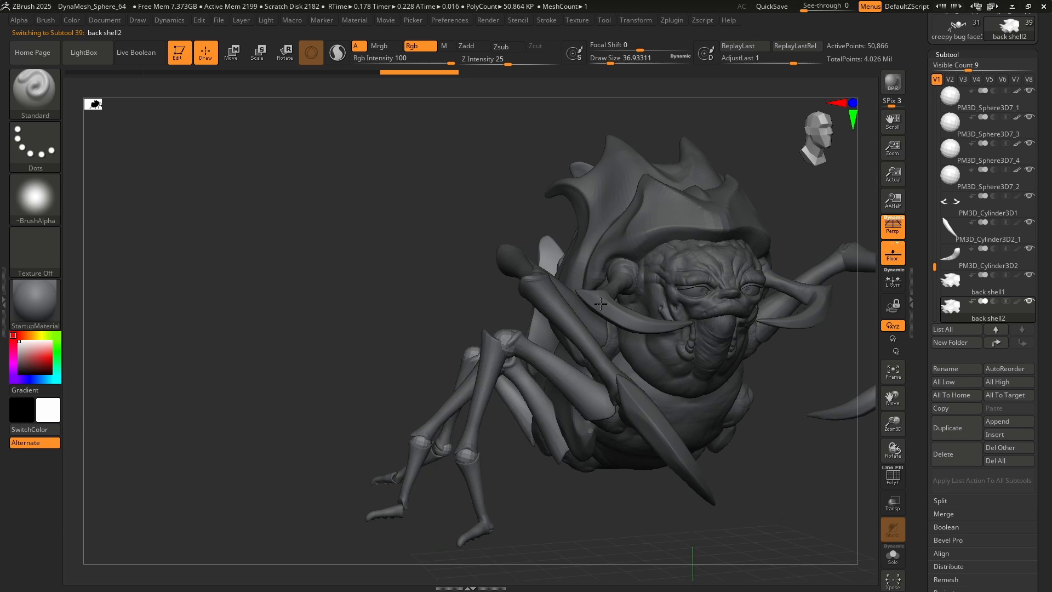
pyautogui.moveTo(598, 302); pyautogui.dragTo(651, 302)
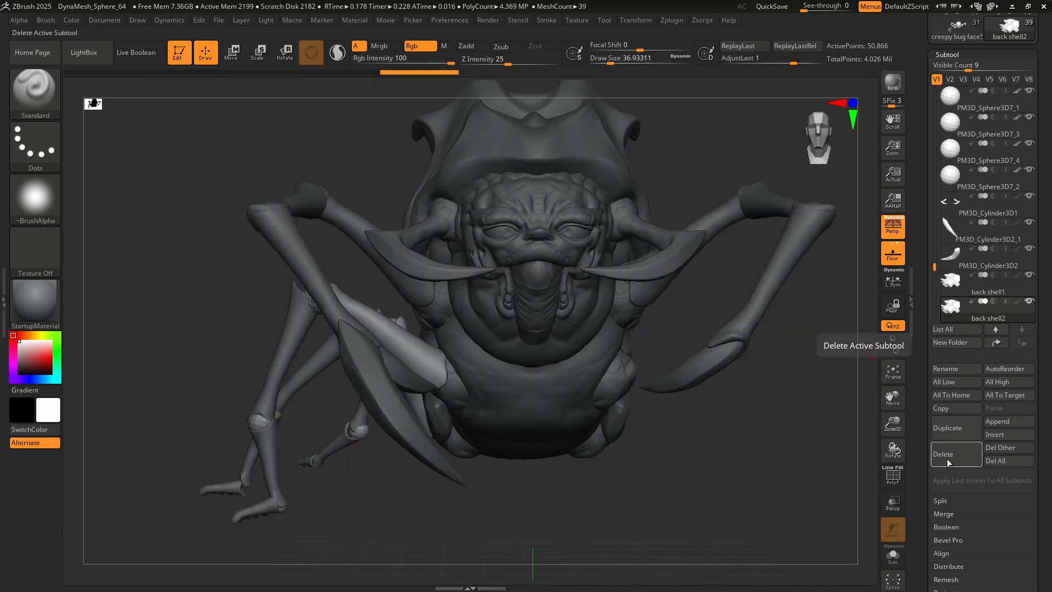
pyautogui.moveTo(1007, 421)
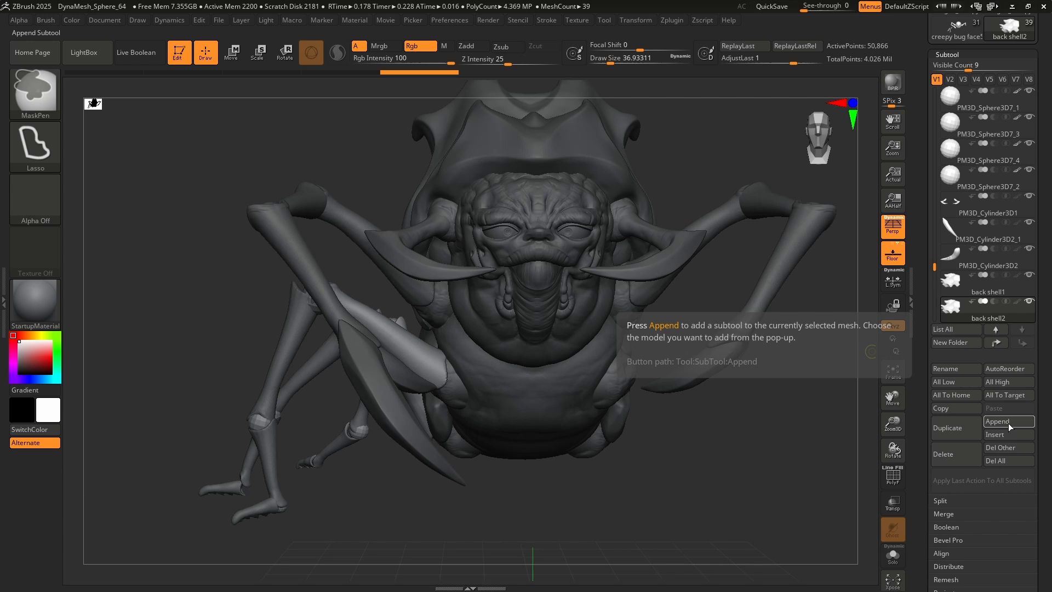
# Append a sphere mesh as a new part at the centre of the bug's body.
pyautogui.click(1008, 421)
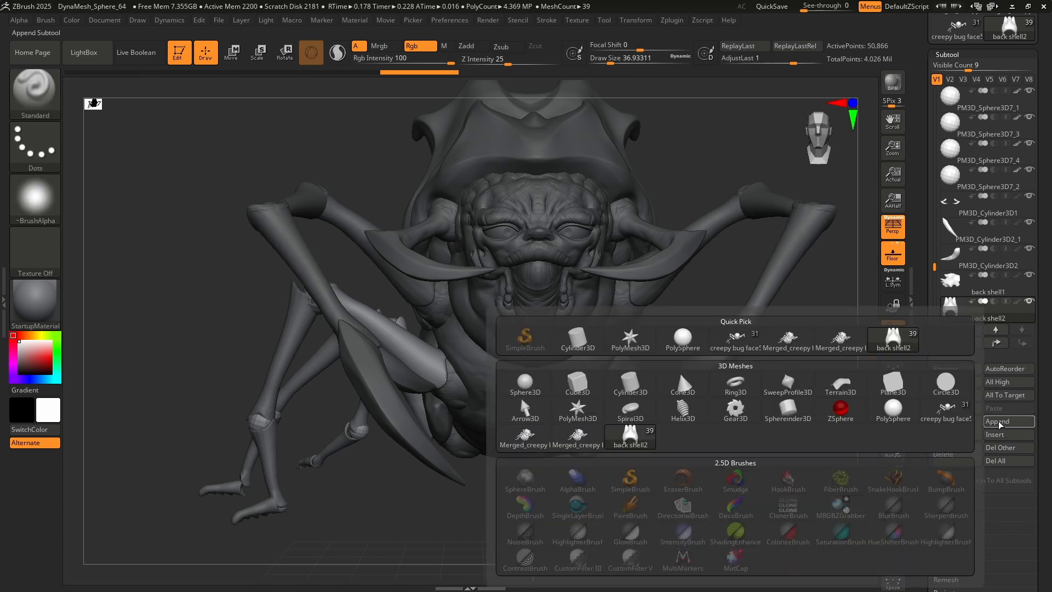
pyautogui.click(999, 421)
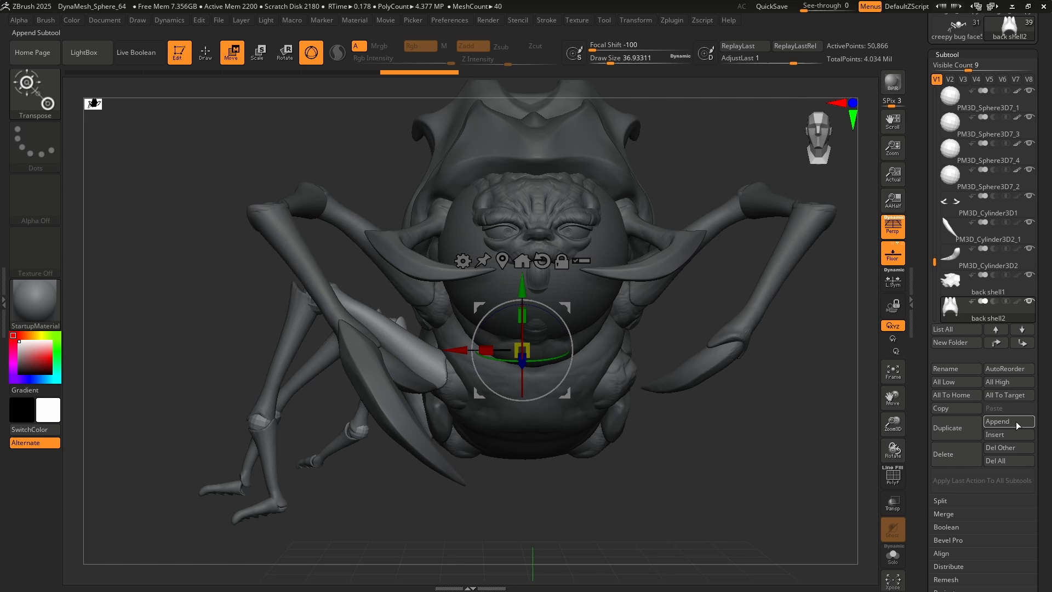
pyautogui.click(996, 434)
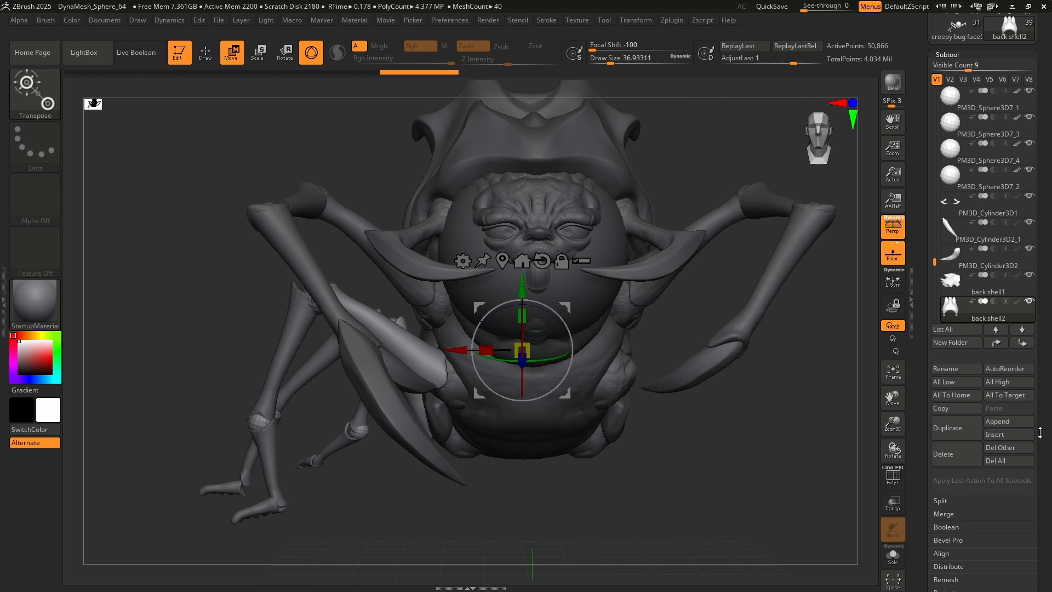
pyautogui.scroll(-3)
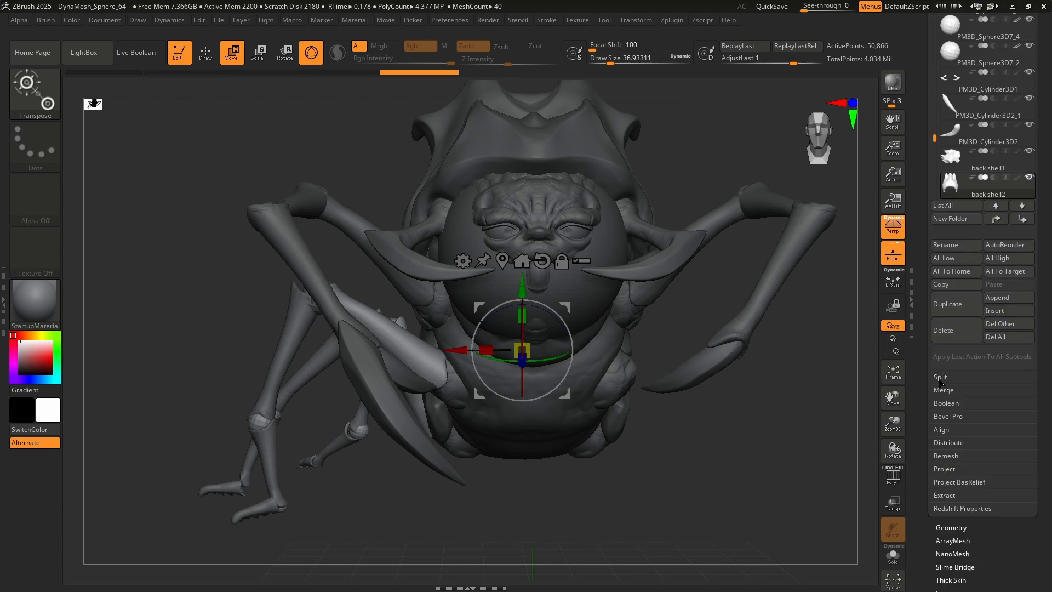
pyautogui.moveTo(946, 393)
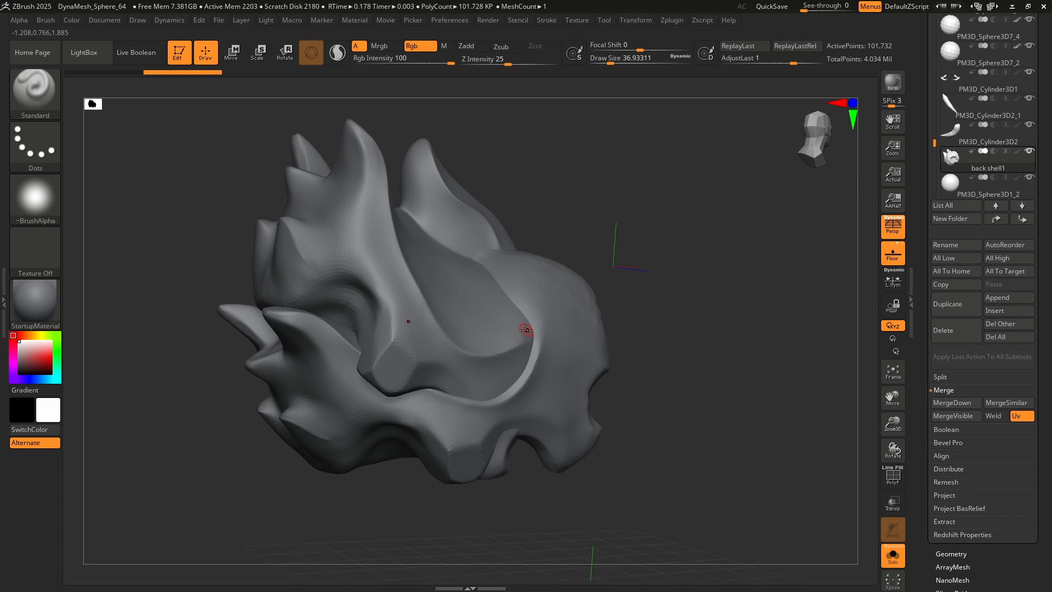
pyautogui.moveTo(522, 326)
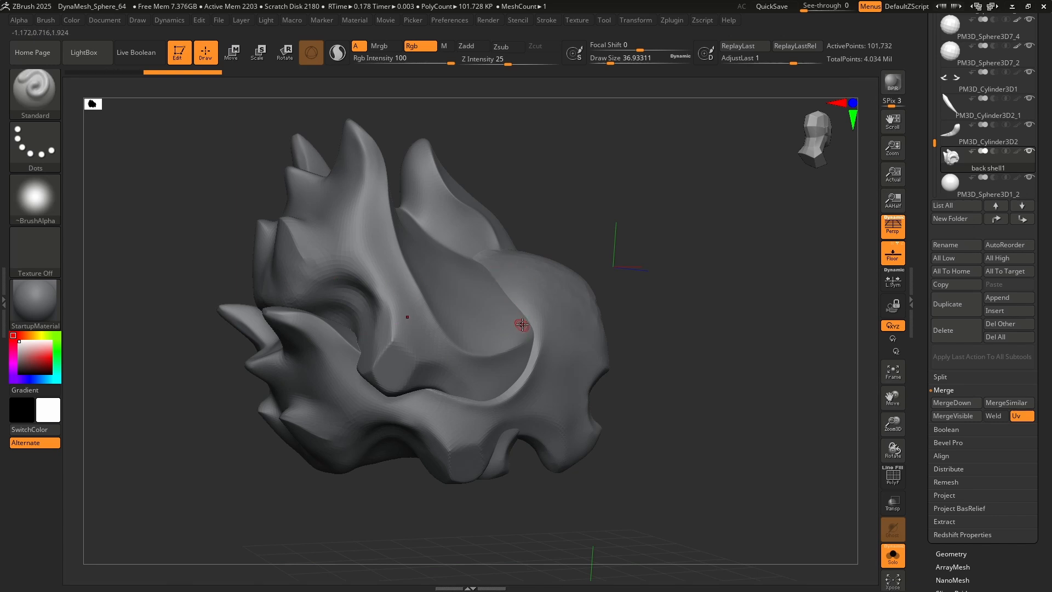
# Switch the active brush to Move Topological from the brush palette.
pyautogui.click(35, 92)
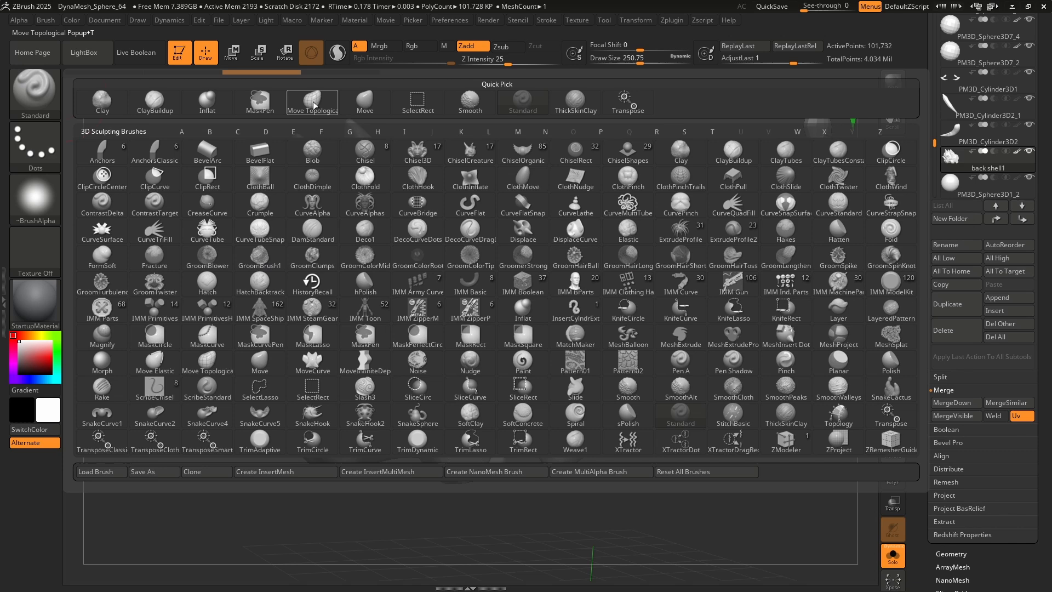
pyautogui.click(311, 102)
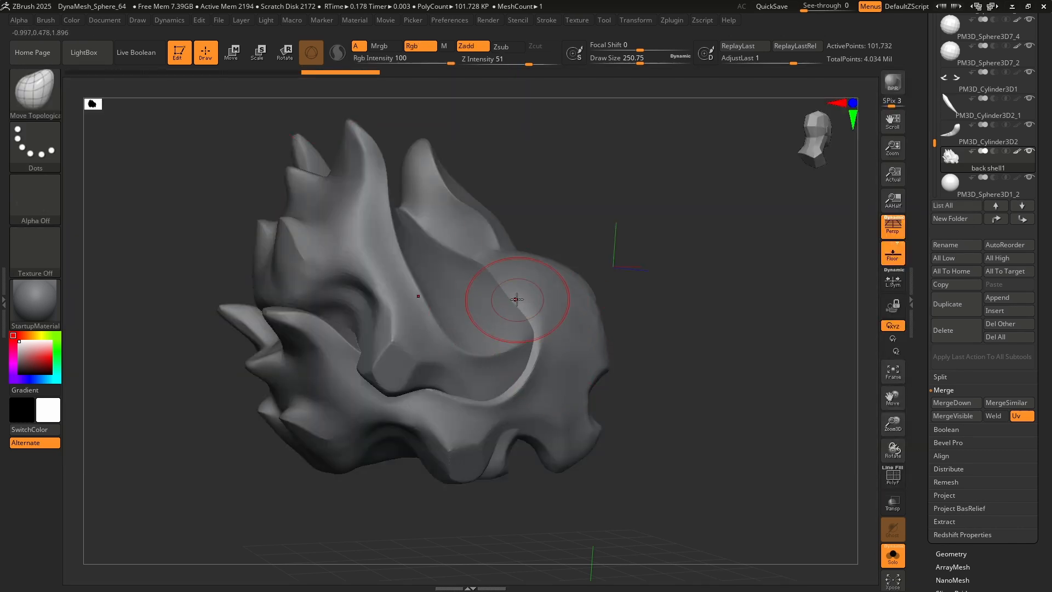
pyautogui.click(310, 53)
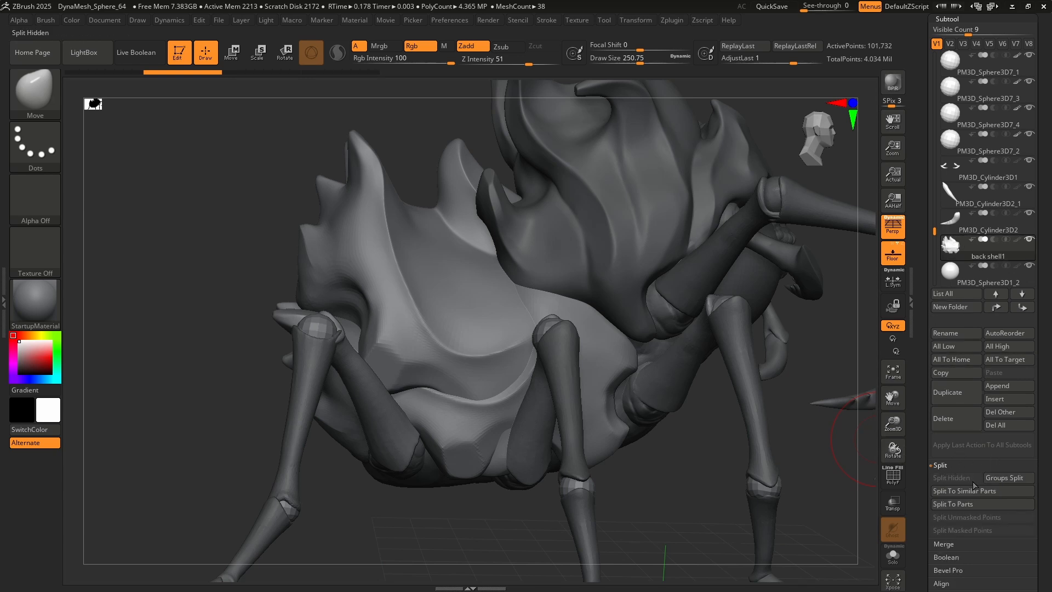
pyautogui.moveTo(970, 504)
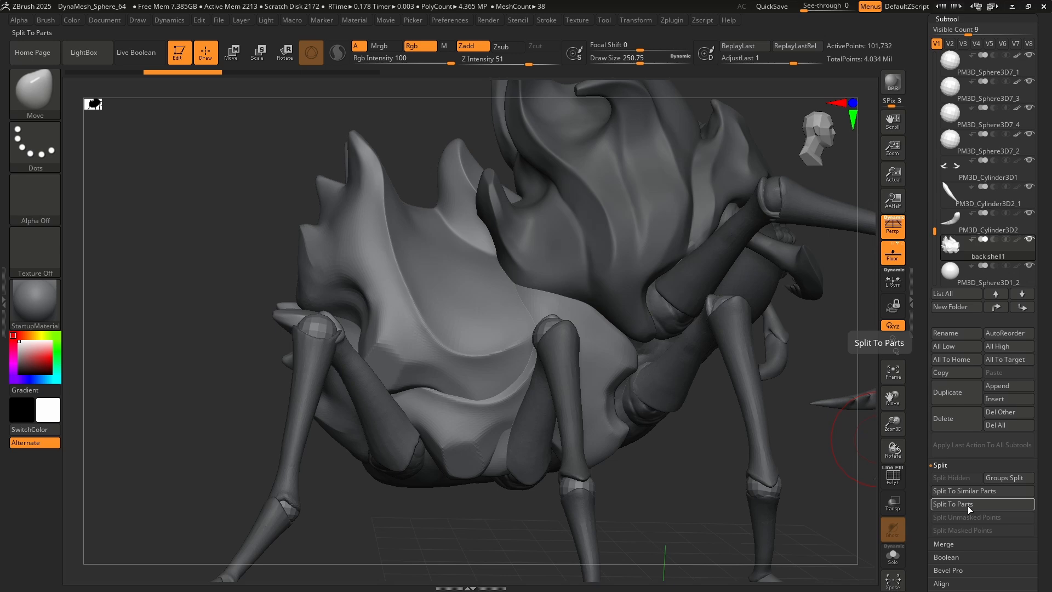
pyautogui.click(972, 504)
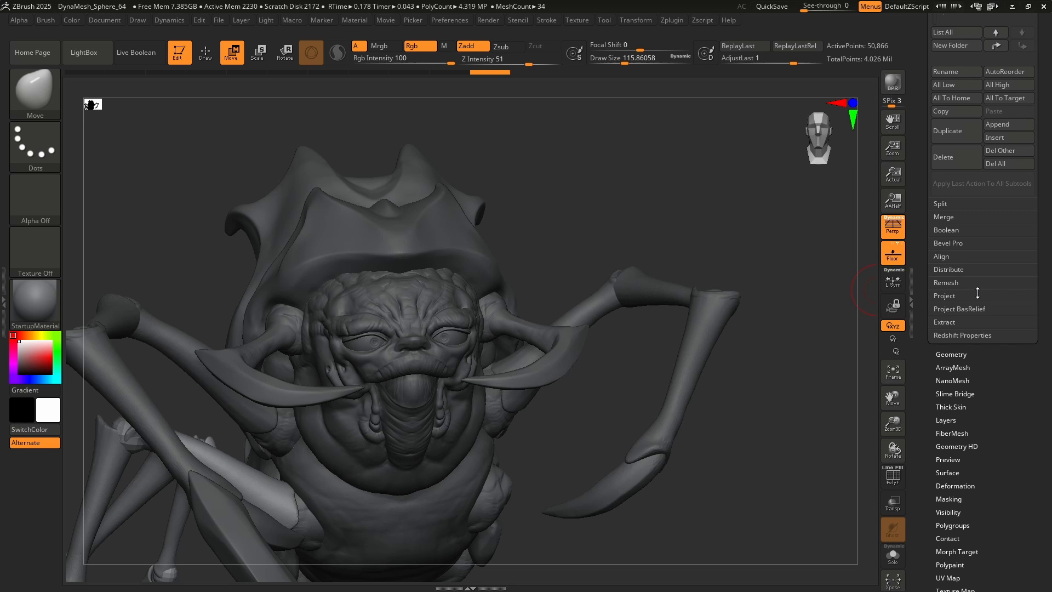
# Expand the Project section showing ProjectAll, Dist and Mean settings.
pyautogui.click(945, 295)
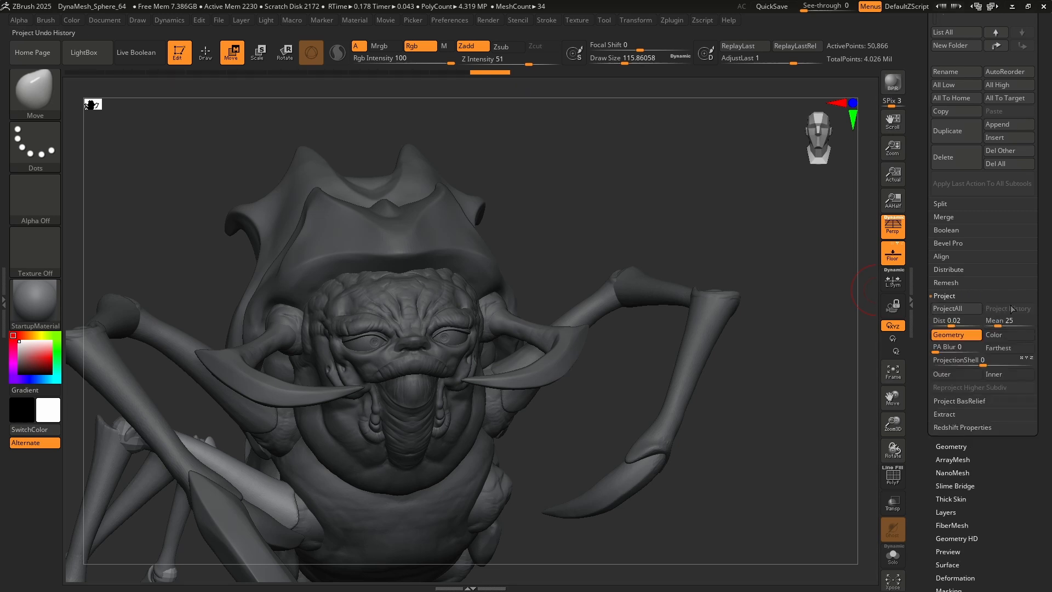
pyautogui.click(944, 295)
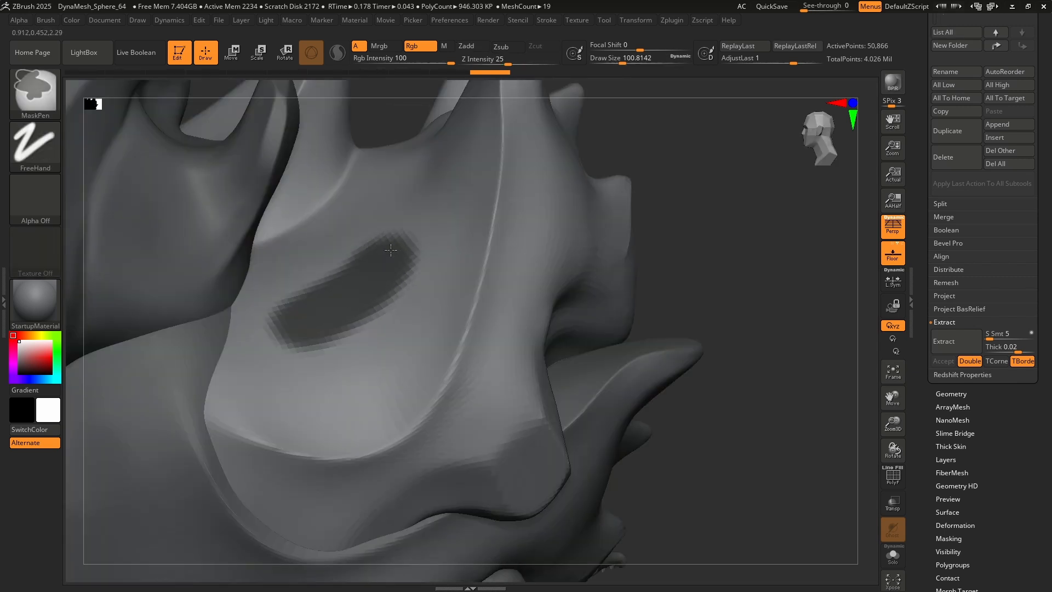
# Mask a curved patch on the shell and extract it as the new Extract5 part.
pyautogui.moveTo(392, 250); pyautogui.dragTo(398, 277)
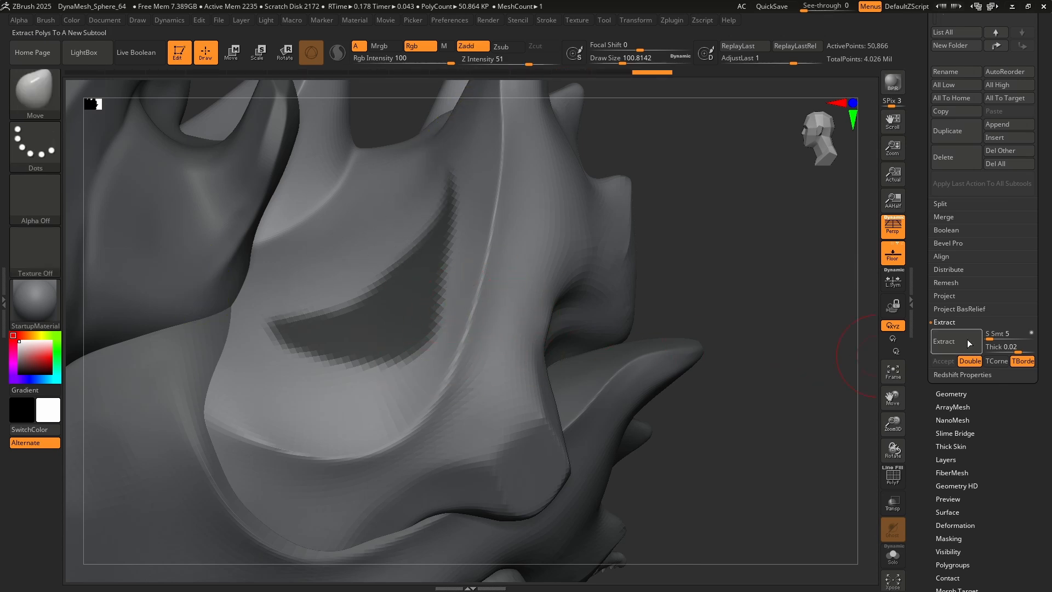
pyautogui.click(943, 342)
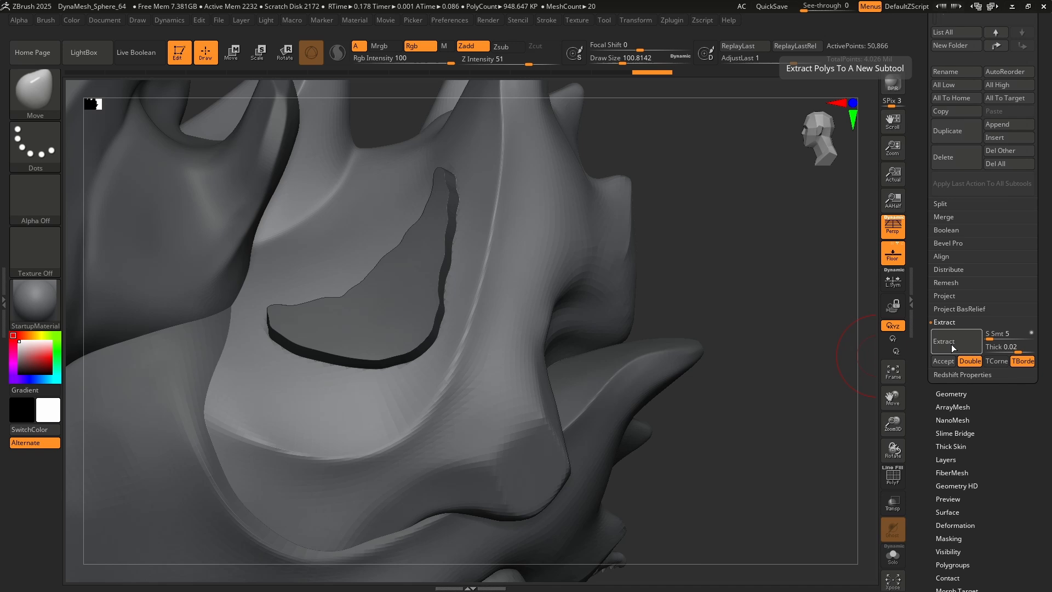
pyautogui.click(1009, 347)
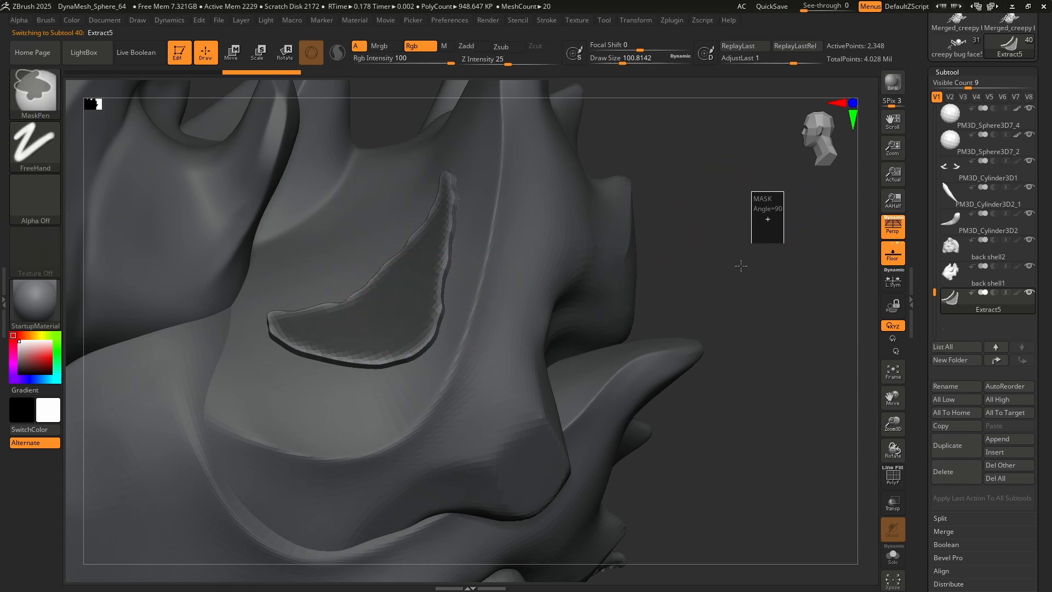
# Activate Transpose on Extract5, then return to back shell1 with its Geometry options shown.
pyautogui.click(231, 53)
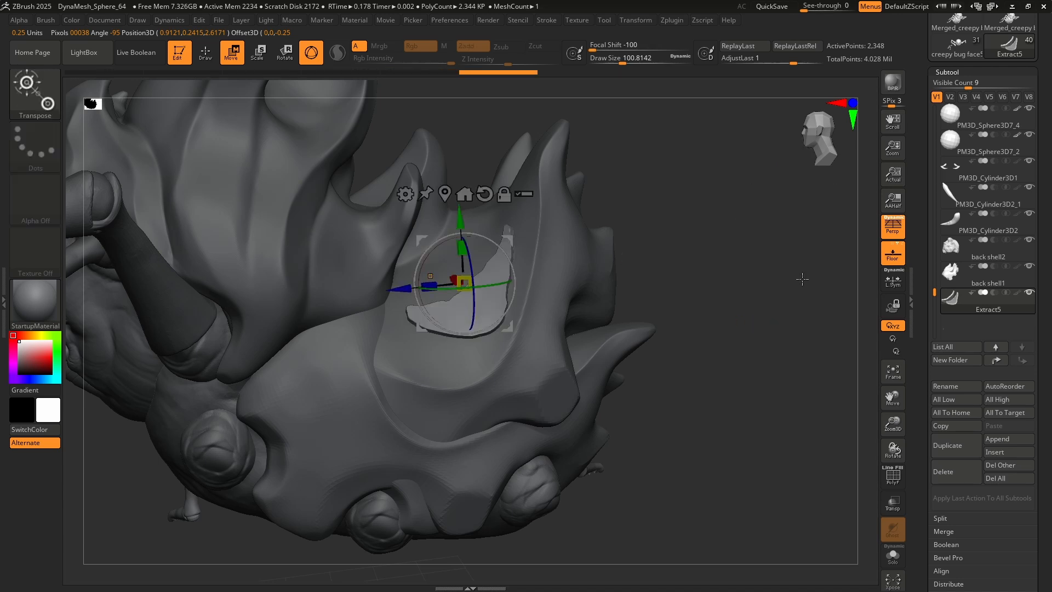
pyautogui.click(205, 52)
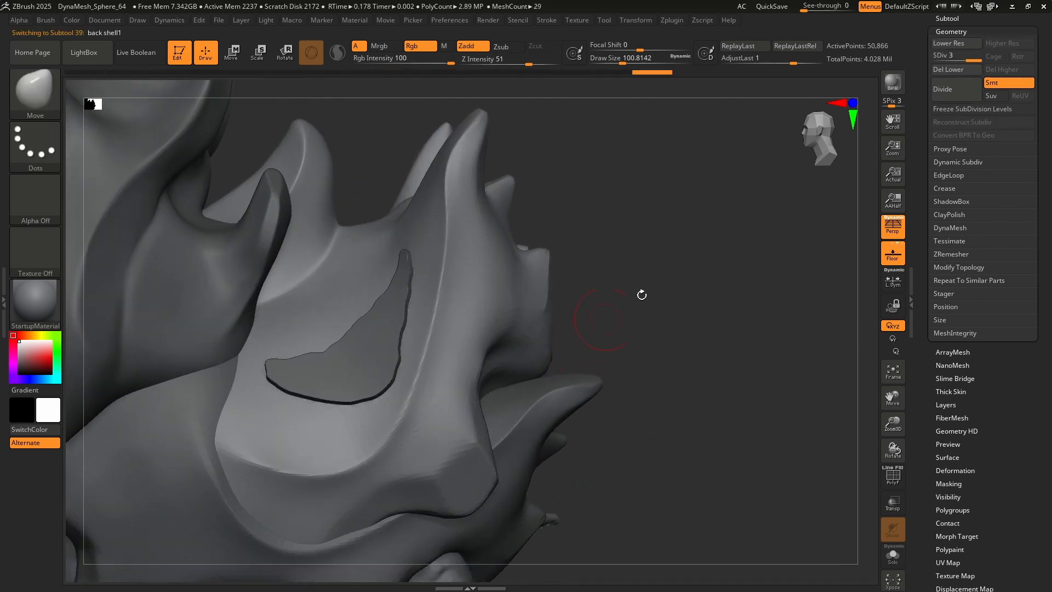
pyautogui.click(942, 88)
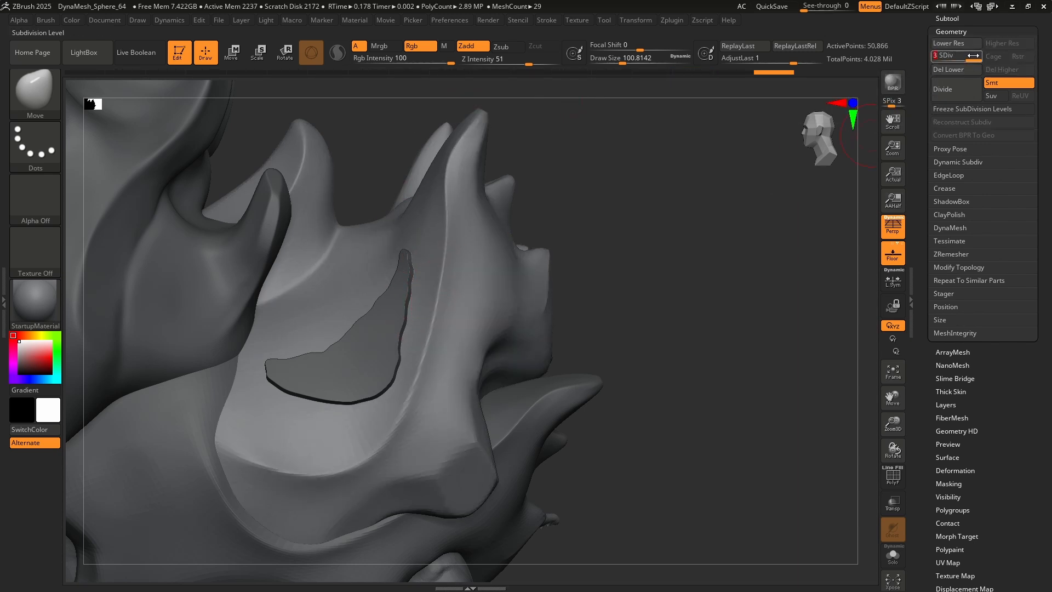
# Lower back shell1 to SDiv 2 and delete its higher subdivision level.
pyautogui.click(946, 43)
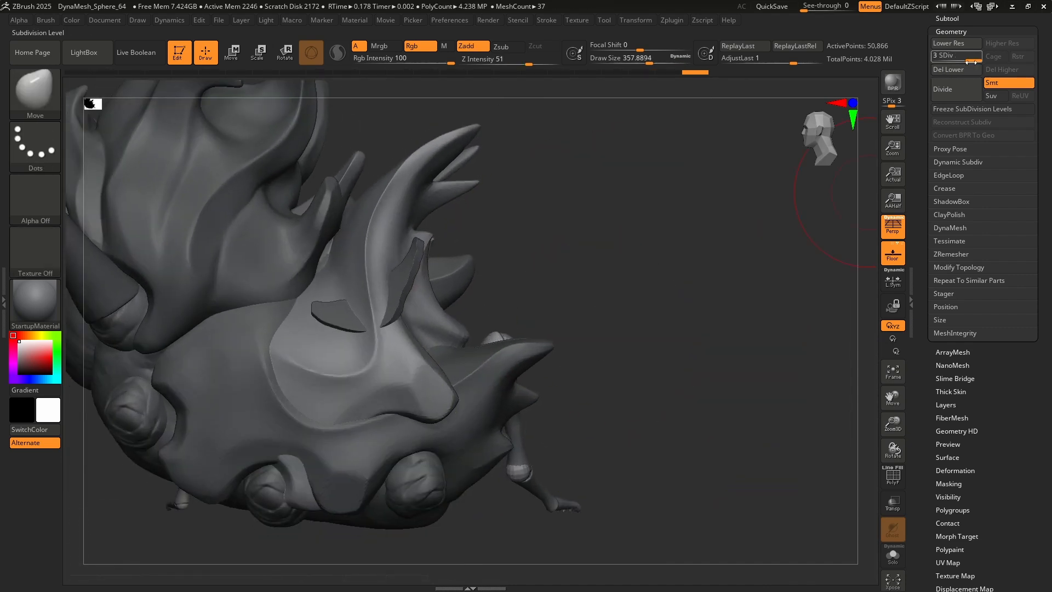
pyautogui.click(947, 69)
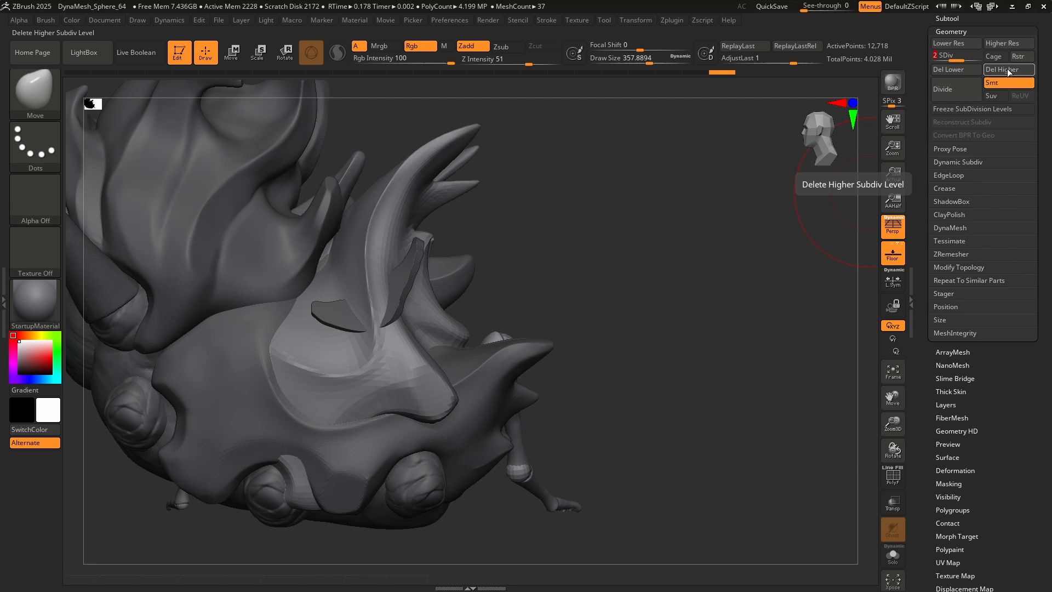
pyautogui.click(1008, 69)
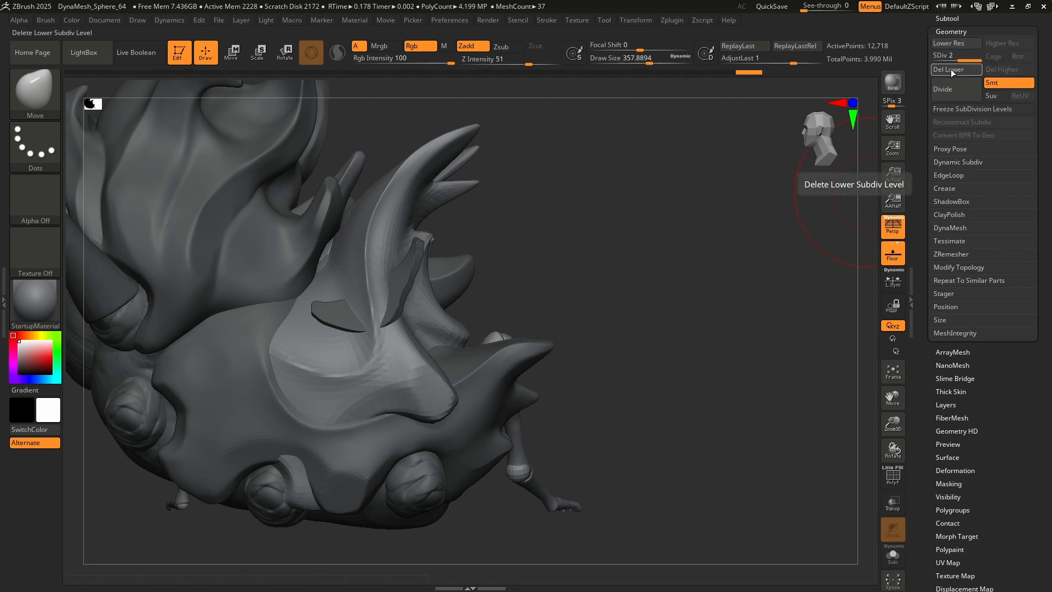
pyautogui.click(950, 69)
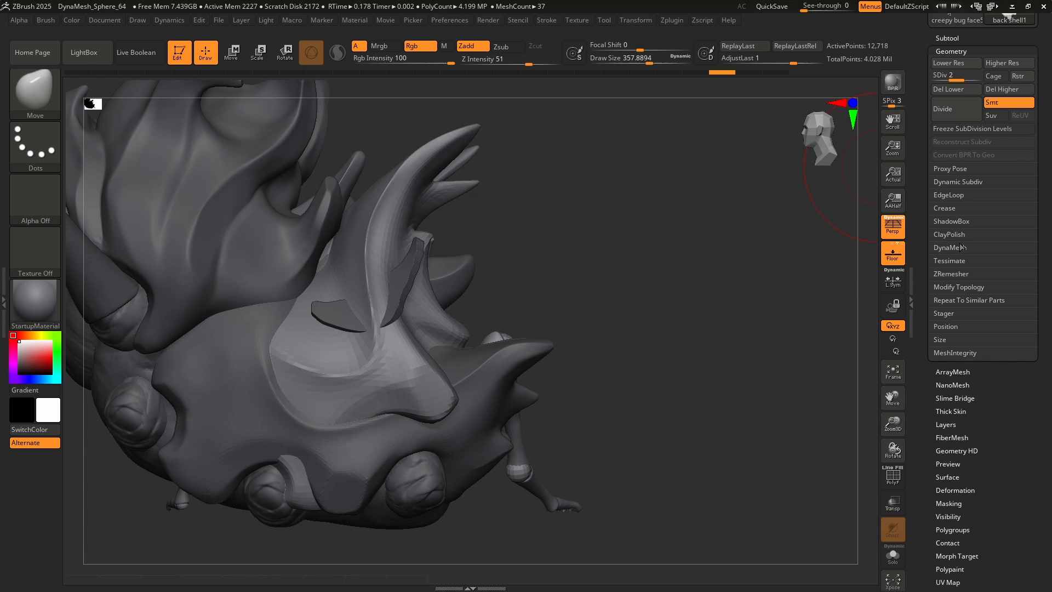
# Expand the DynaMesh, ZRemesher and Modify Topology sections in Geometry.
pyautogui.click(951, 248)
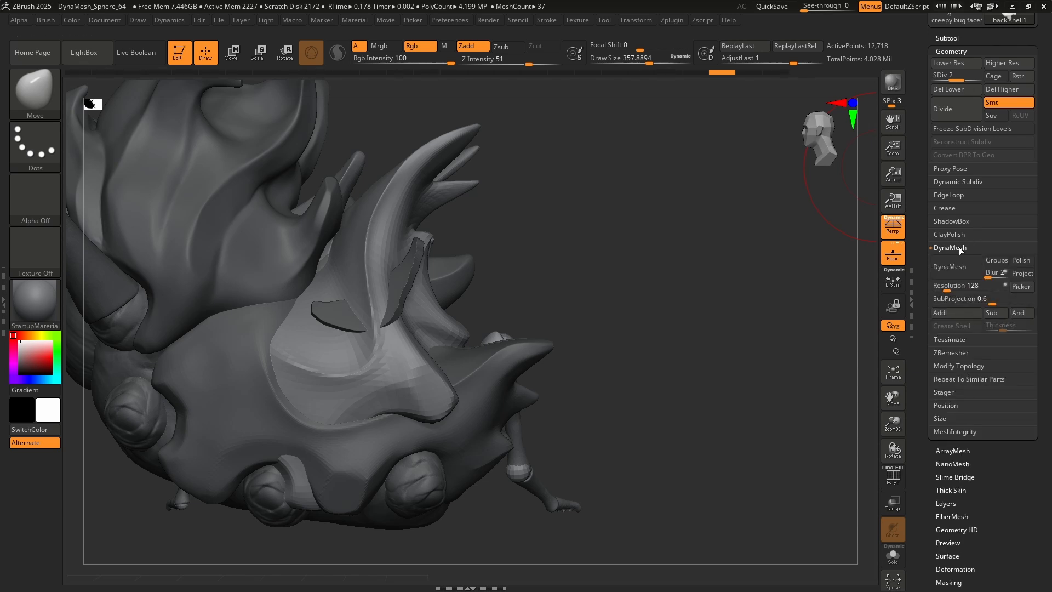
pyautogui.click(950, 274)
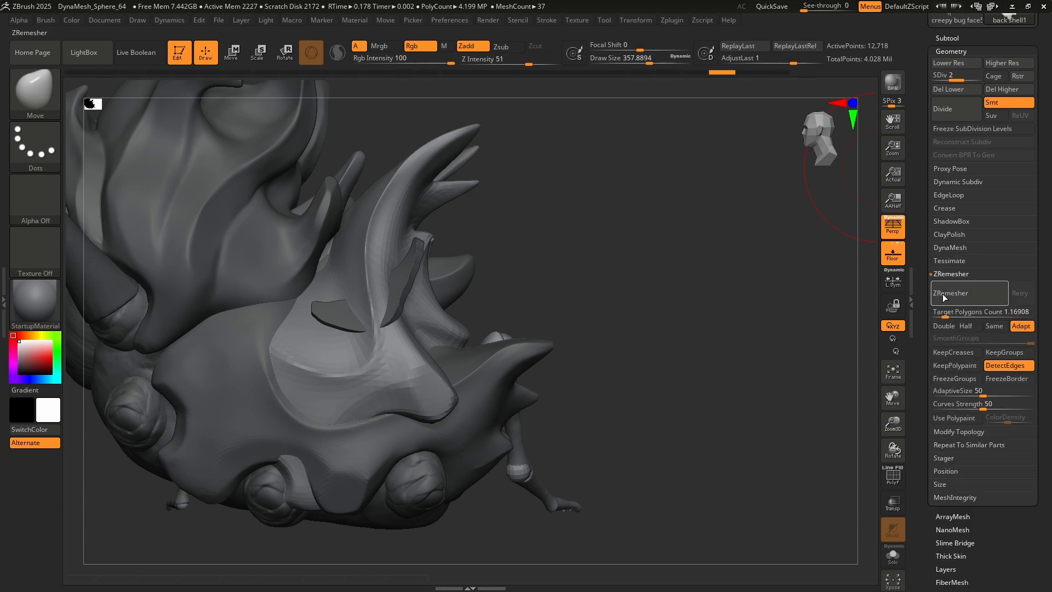
pyautogui.click(951, 292)
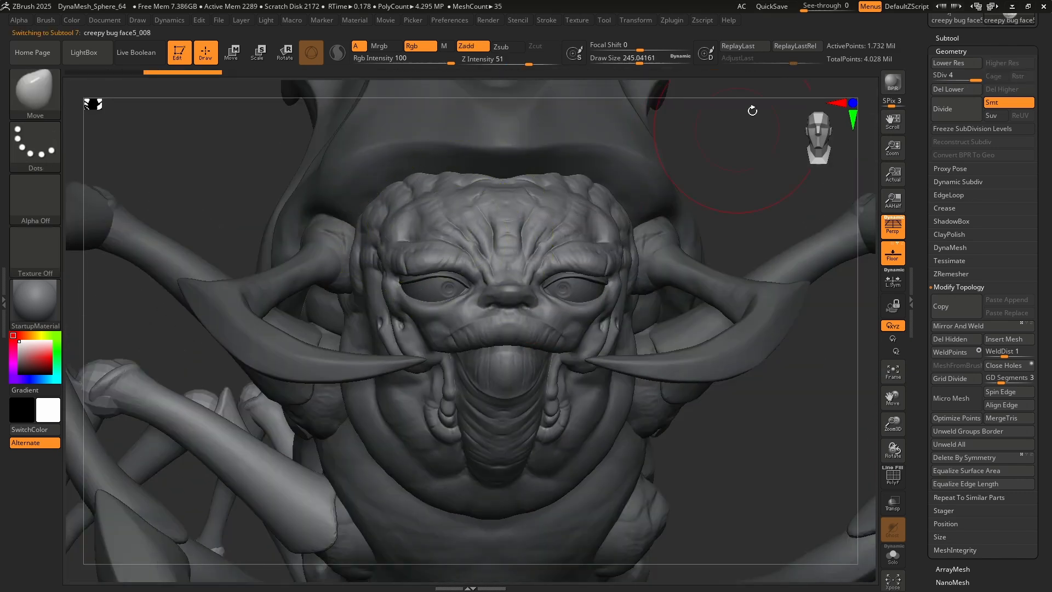
# Step the face down to SDiv 3 and delete its lower and higher subdivision levels.
pyautogui.click(635, 20)
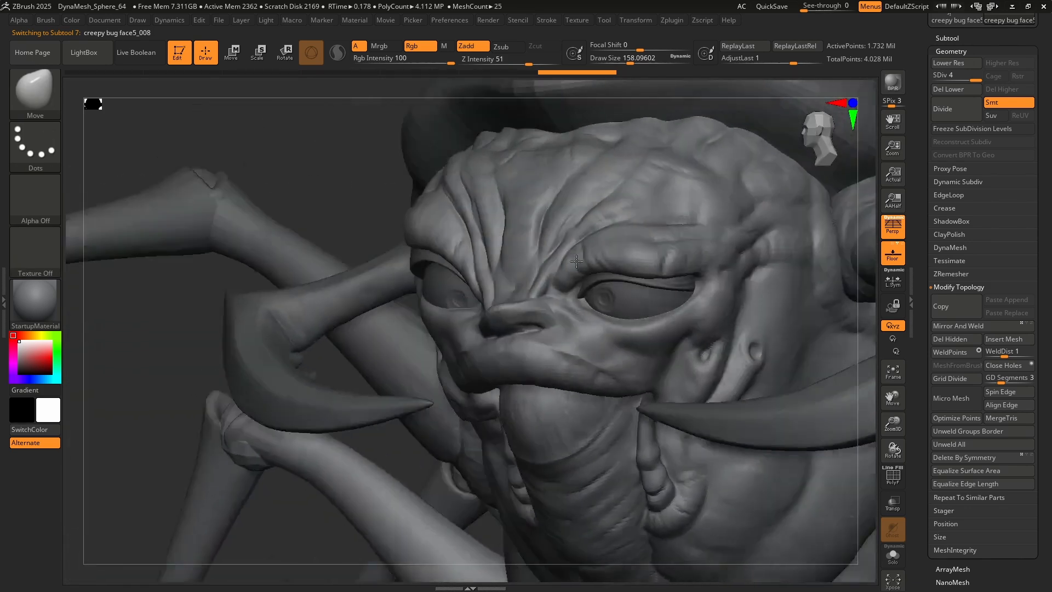
pyautogui.moveTo(573, 262); pyautogui.dragTo(427, 234)
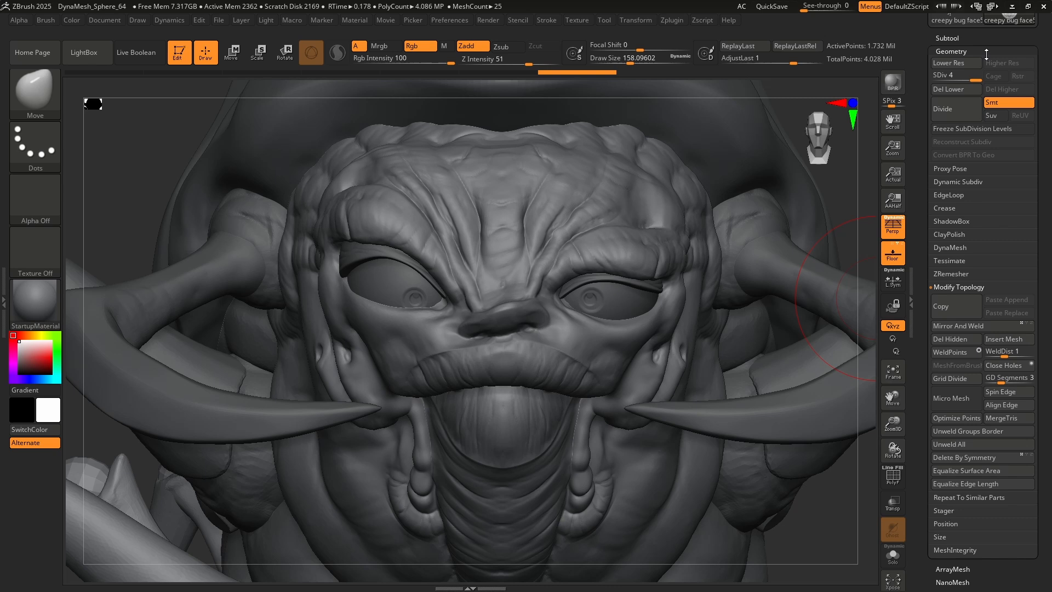
pyautogui.moveTo(975, 326)
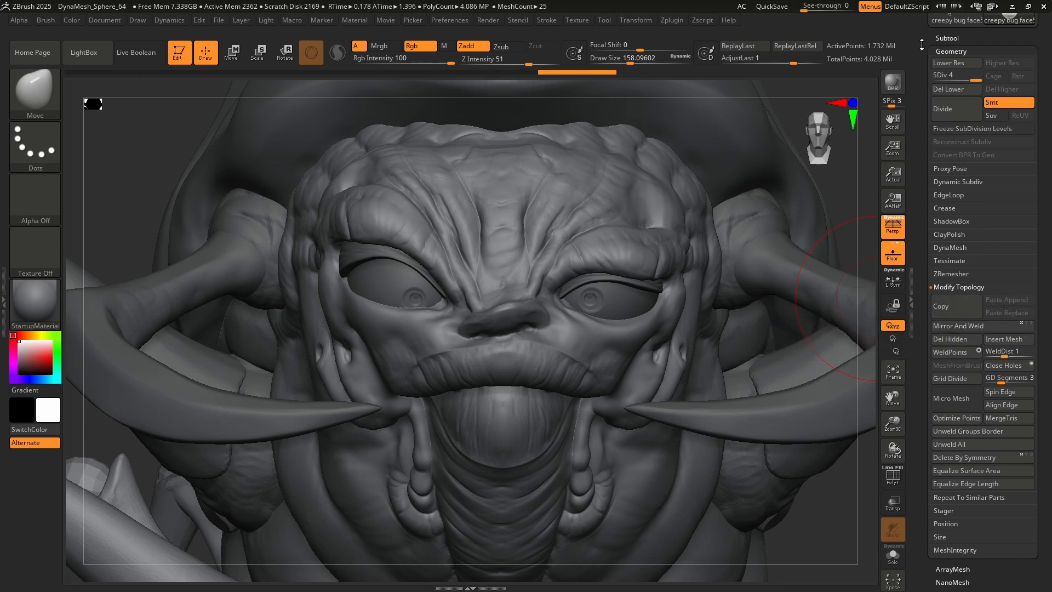
pyautogui.moveTo(953, 89)
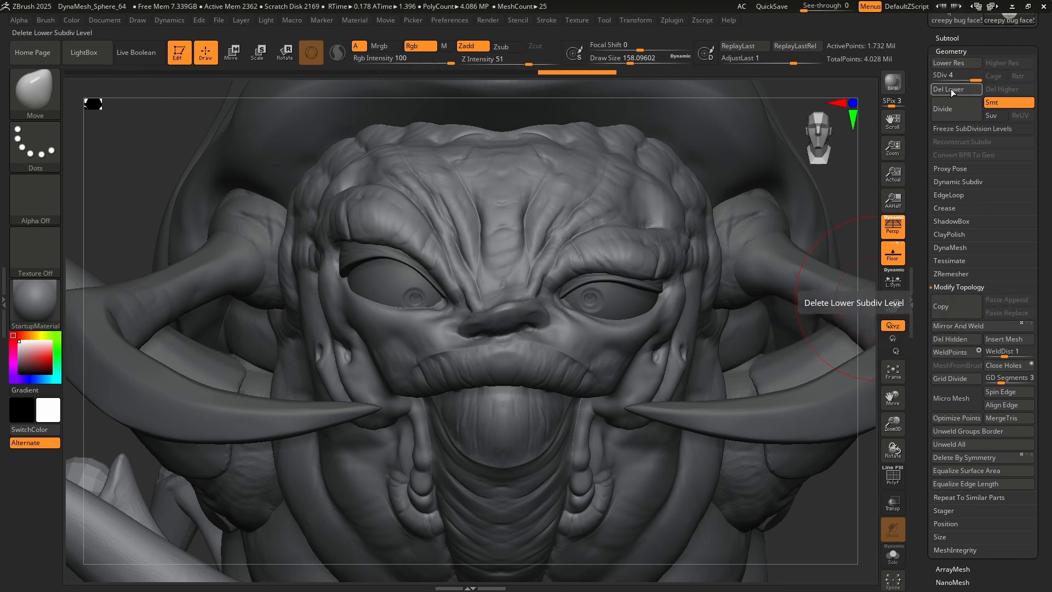
pyautogui.click(1001, 89)
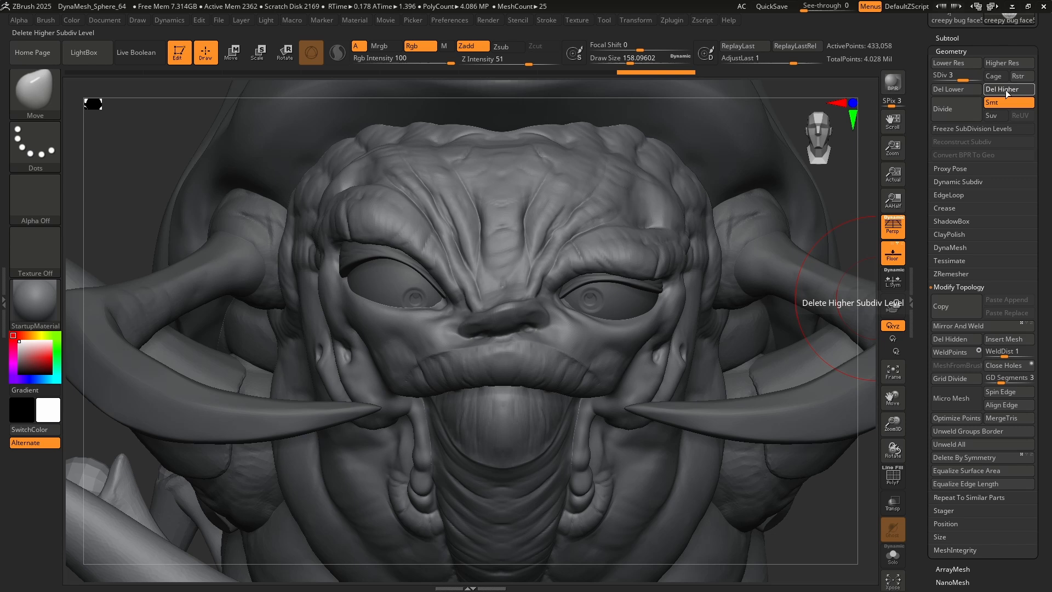
pyautogui.click(1009, 89)
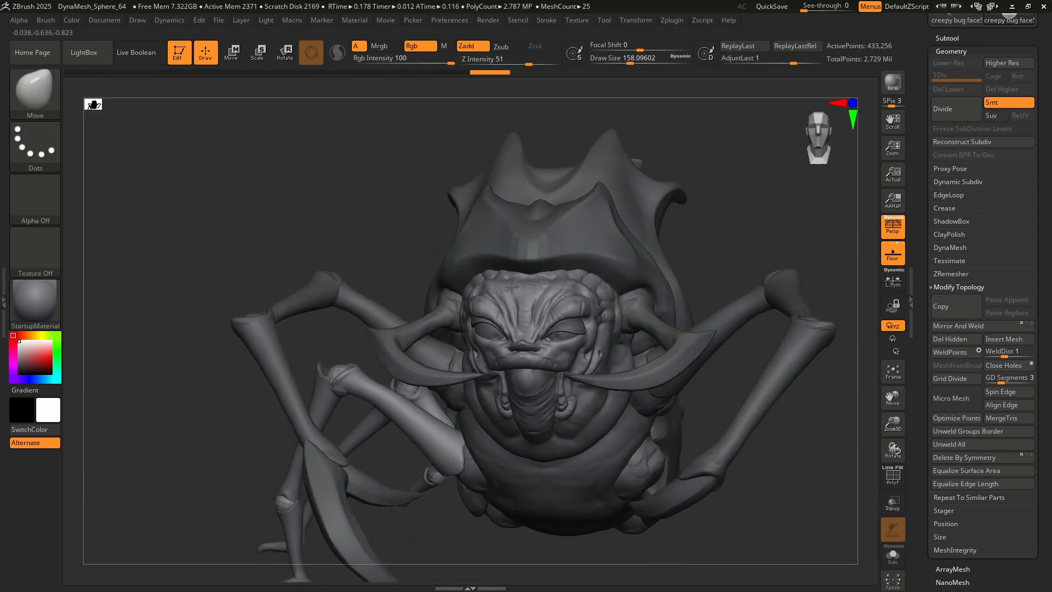
# Collapse the Geometry palette, turn off Solo and orbit to show the full bug with all parts.
pyautogui.click(892, 555)
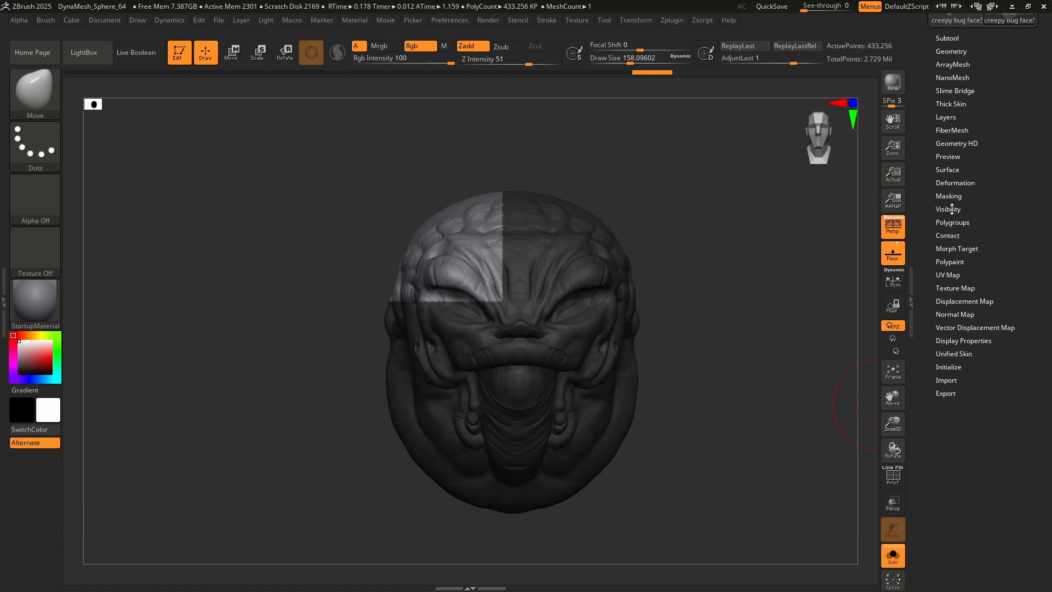
pyautogui.click(948, 208)
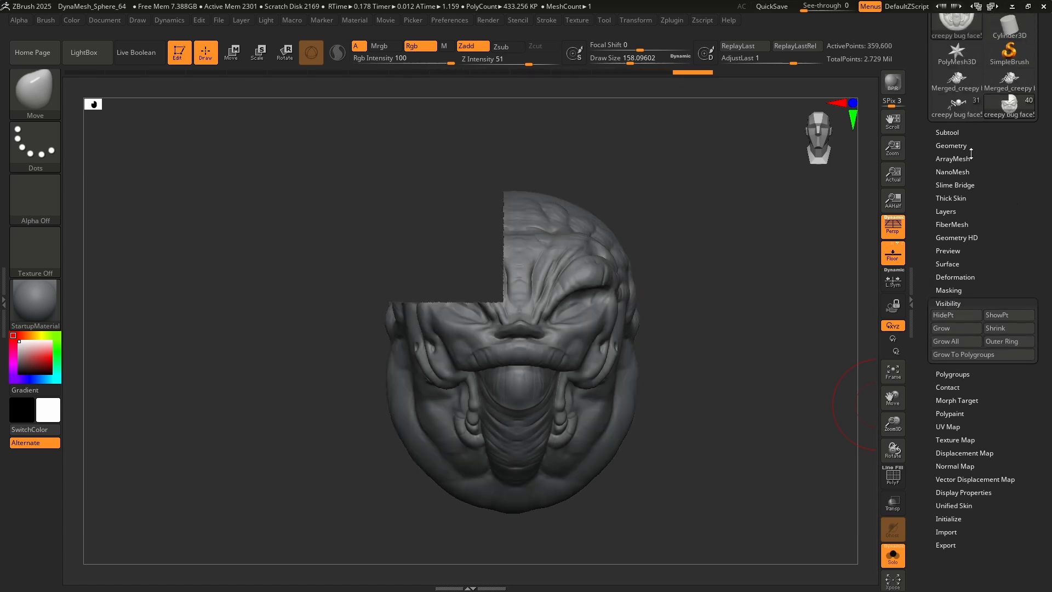
pyautogui.click(956, 368)
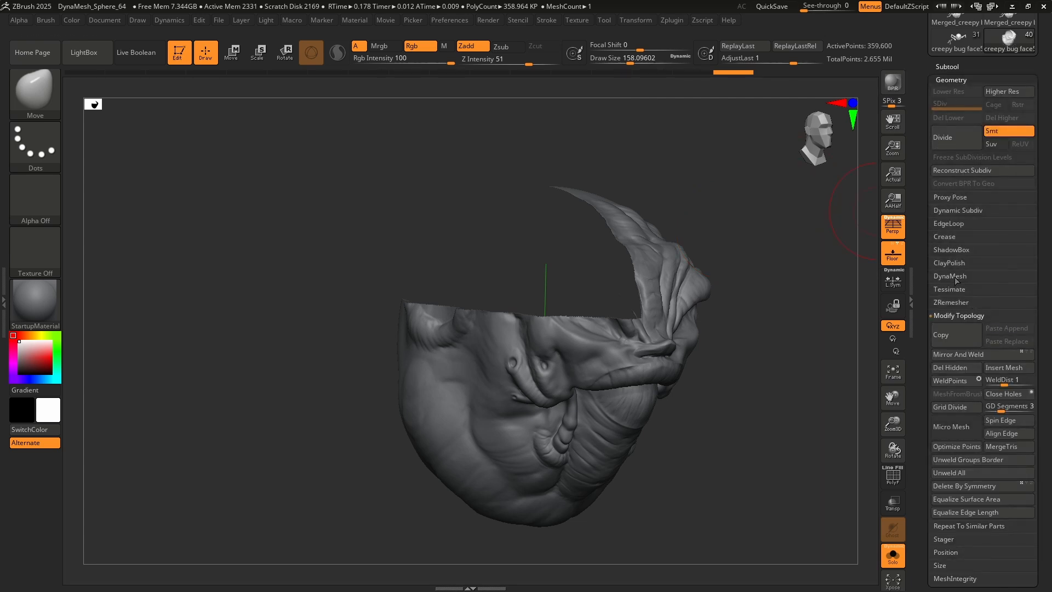
pyautogui.click(949, 276)
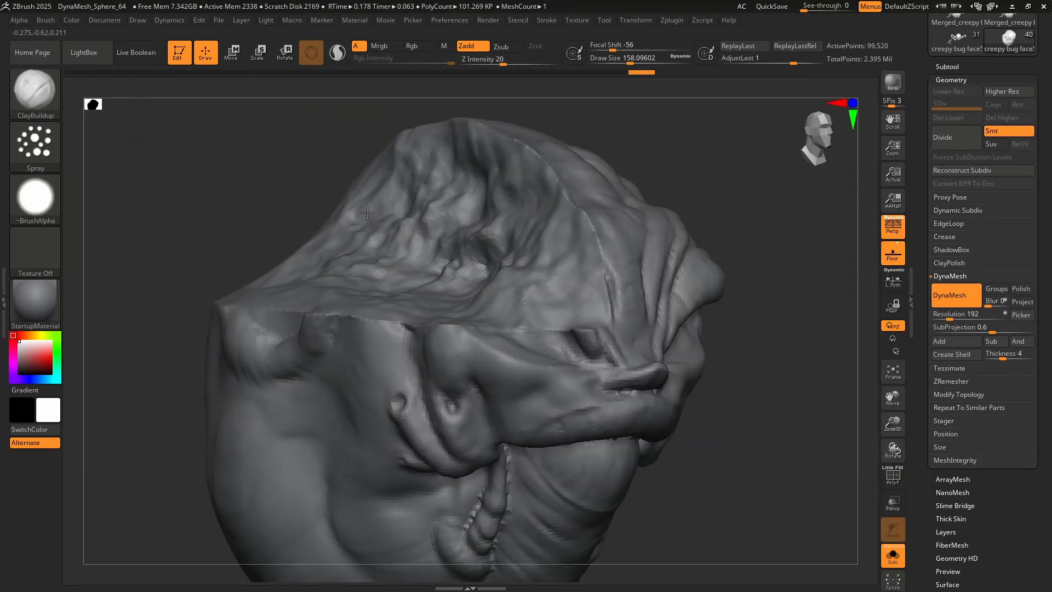
pyautogui.moveTo(367, 214); pyautogui.dragTo(532, 269)
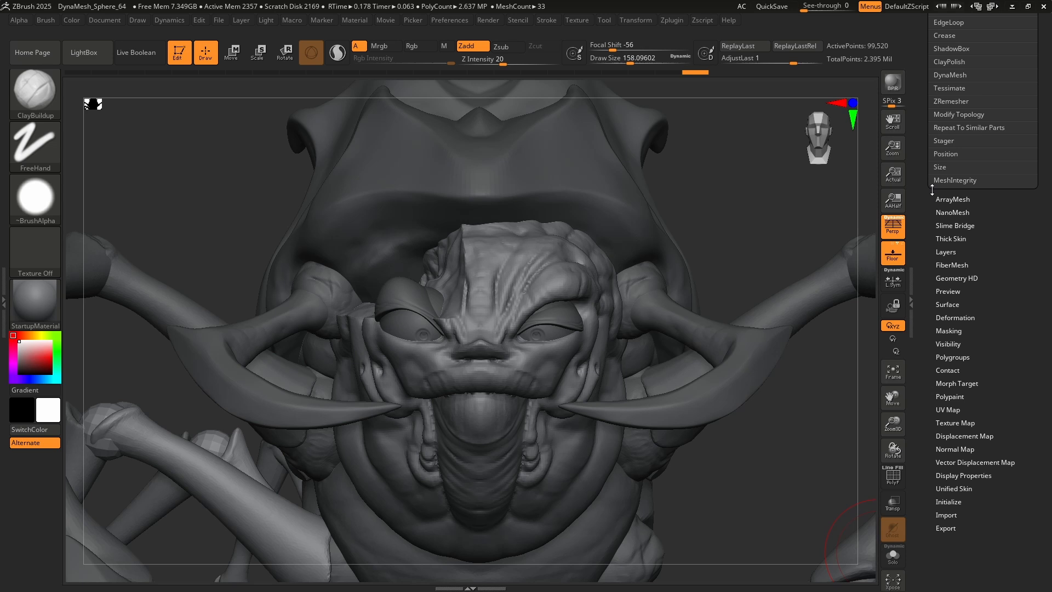
# Skim ArrayMesh, then run Slime Bridge to stretch strands across the bug's open mouth.
pyautogui.click(952, 199)
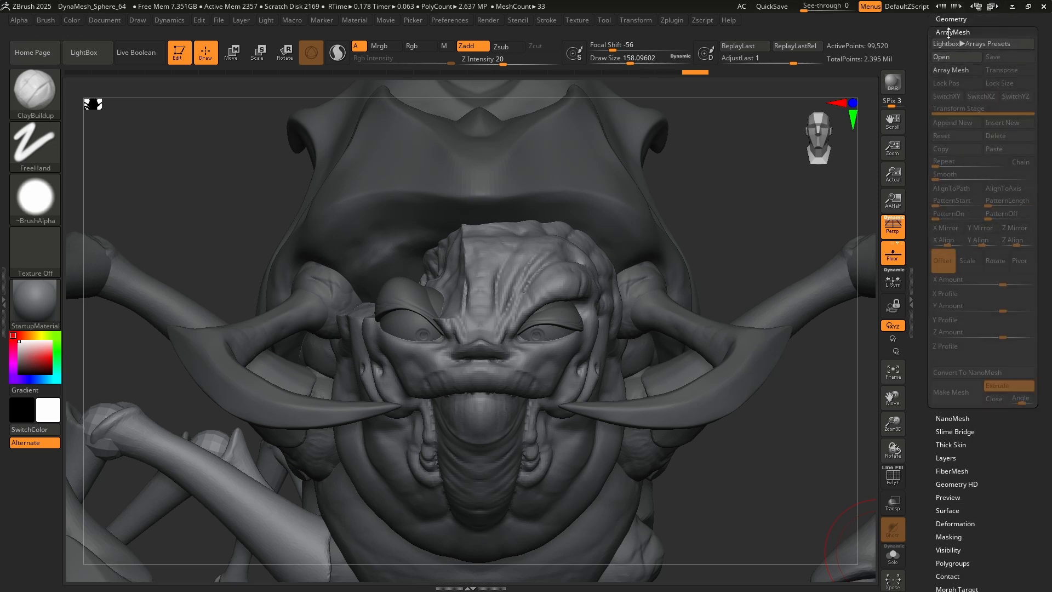
pyautogui.click(953, 151)
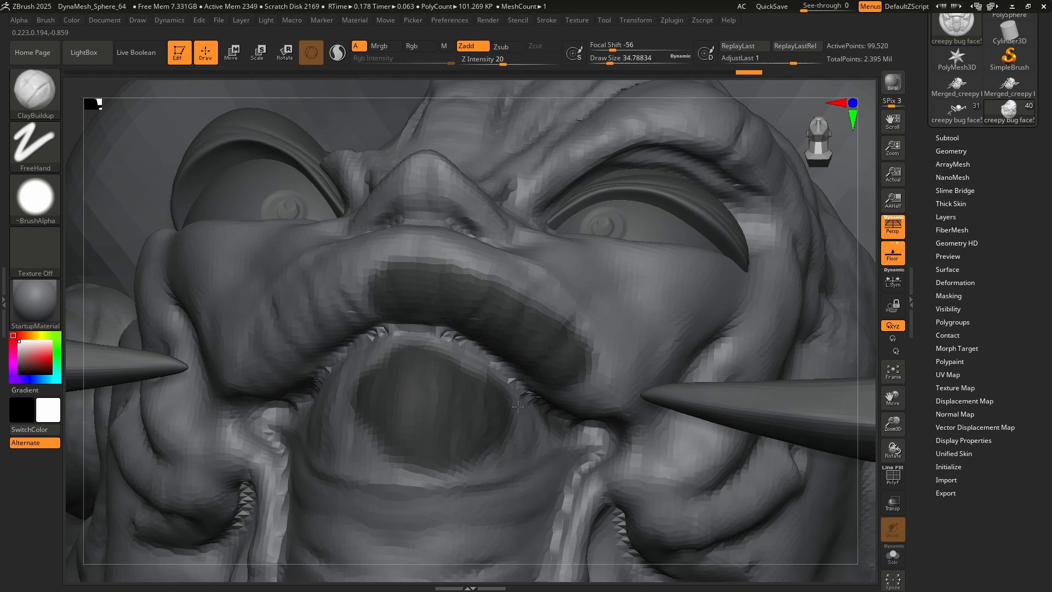
pyautogui.click(954, 190)
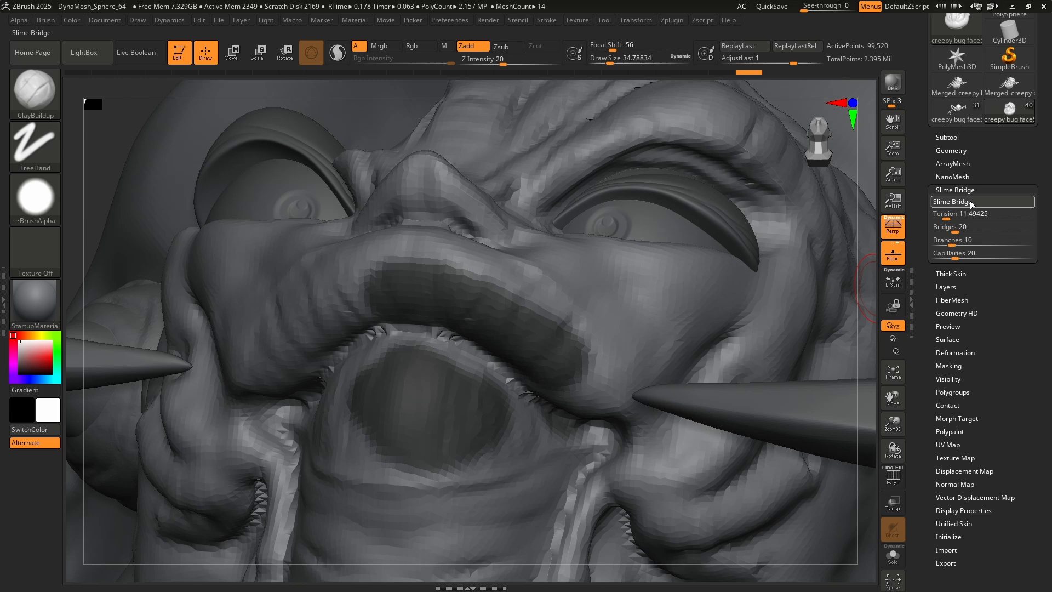
pyautogui.click(953, 202)
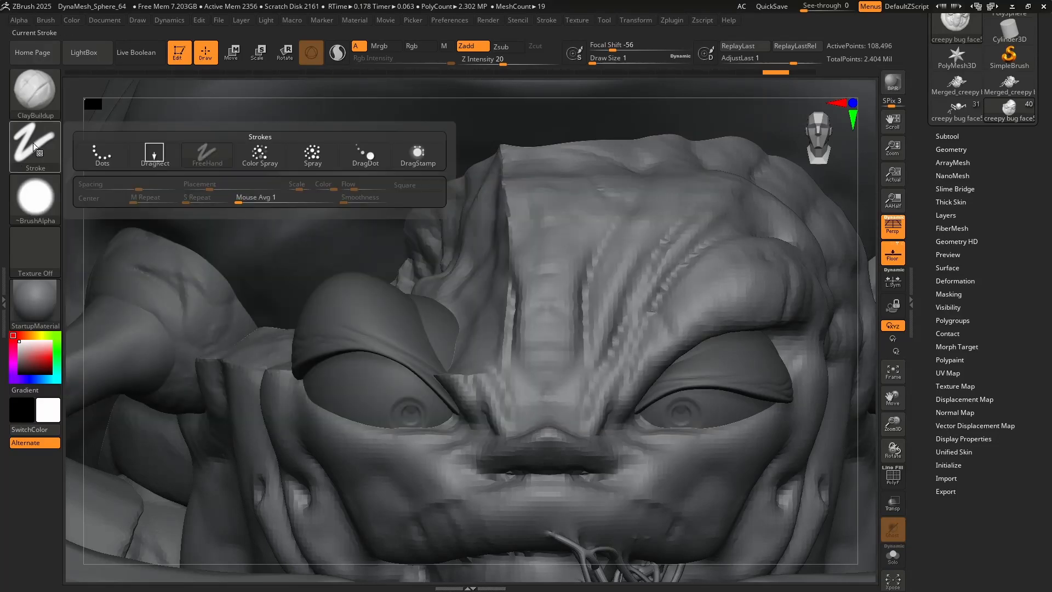
# Switch the brush to the Spray stroke and orbit around the bug's head.
pyautogui.click(312, 154)
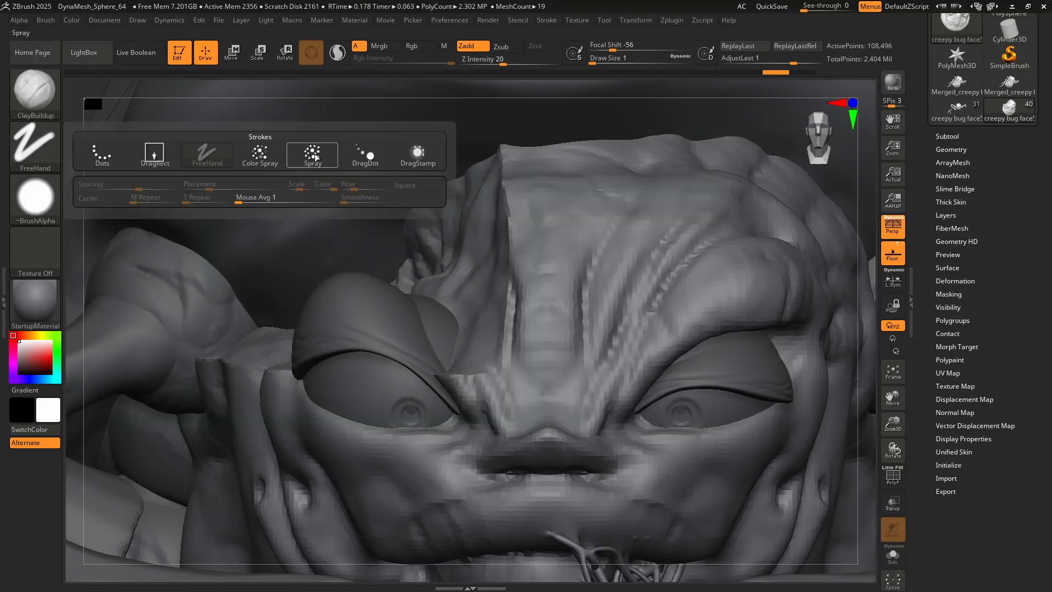
pyautogui.click(154, 154)
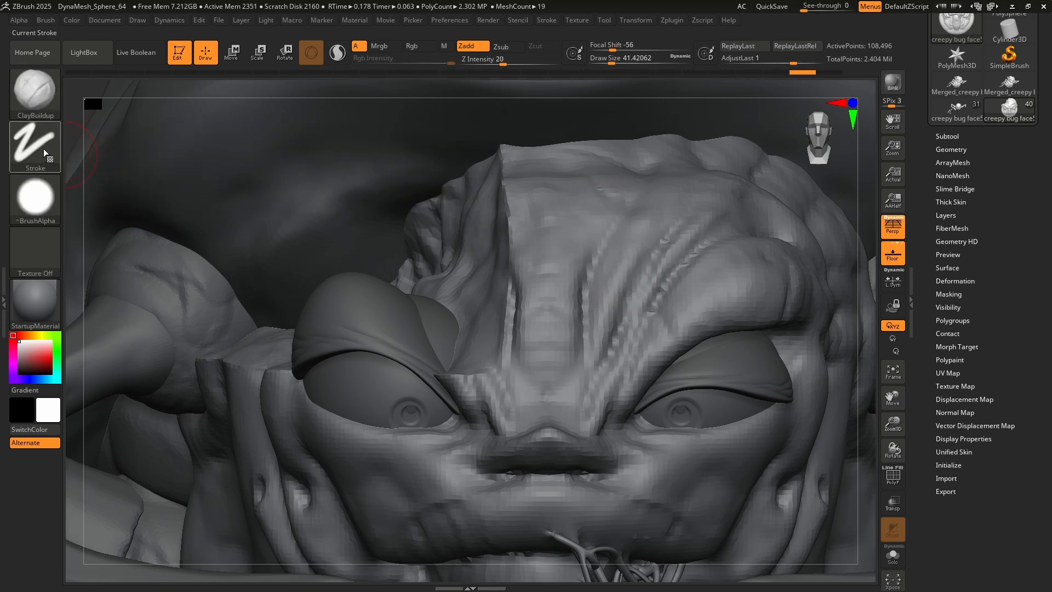
pyautogui.click(33, 146)
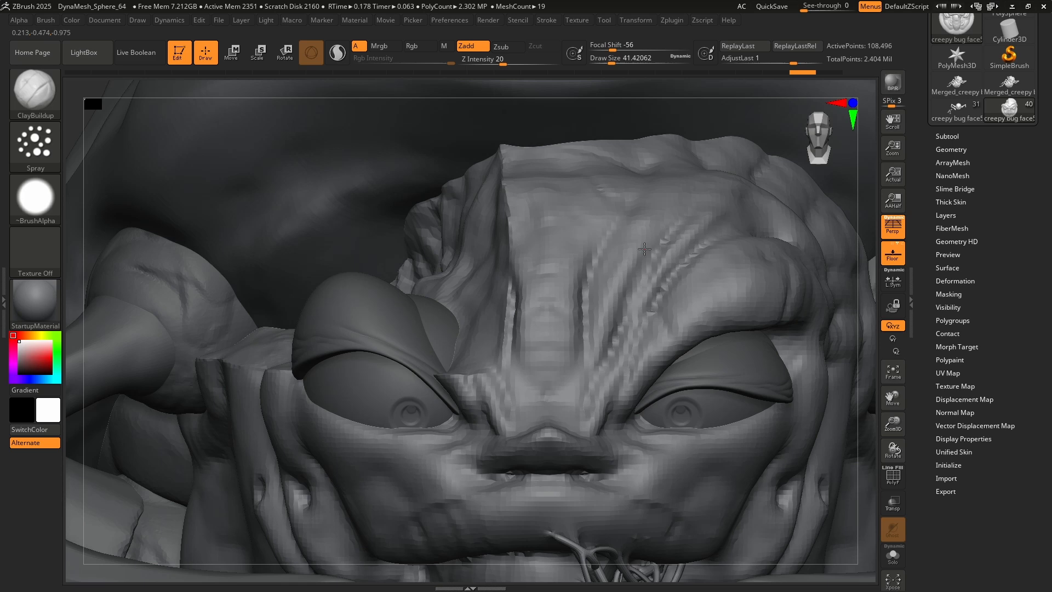
pyautogui.moveTo(645, 256); pyautogui.dragTo(612, 221)
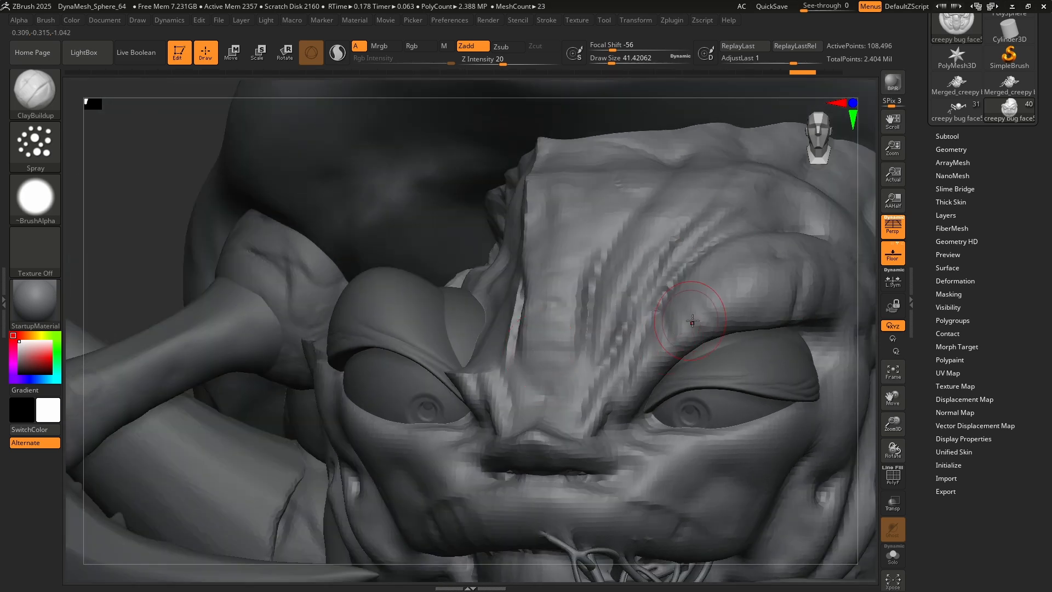
pyautogui.moveTo(693, 320); pyautogui.dragTo(607, 345)
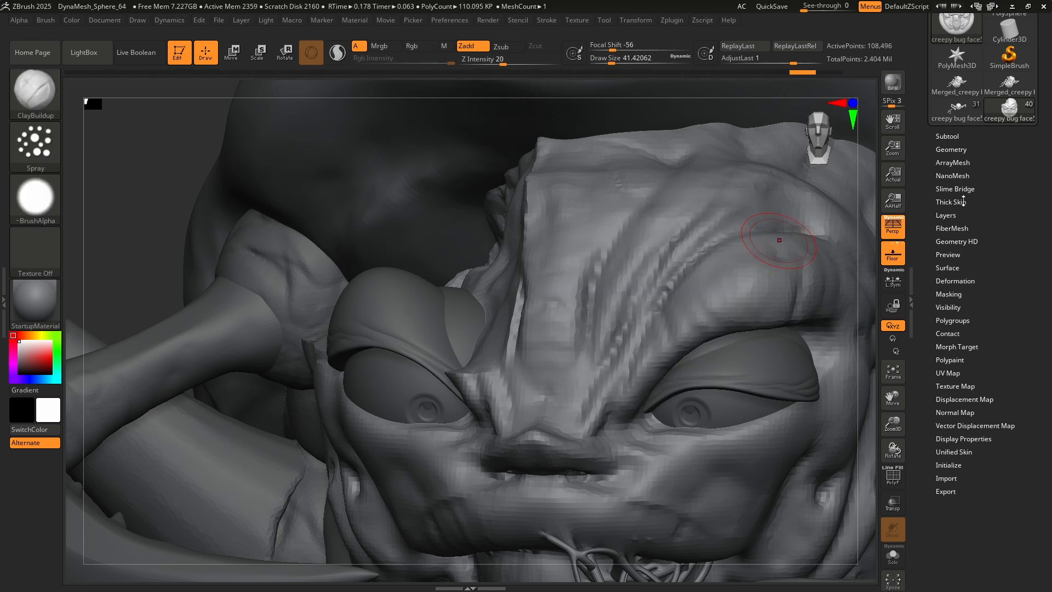
# Set the Thick Skin thickness and sculpt raised clay ridges over the forehead.
pyautogui.click(948, 201)
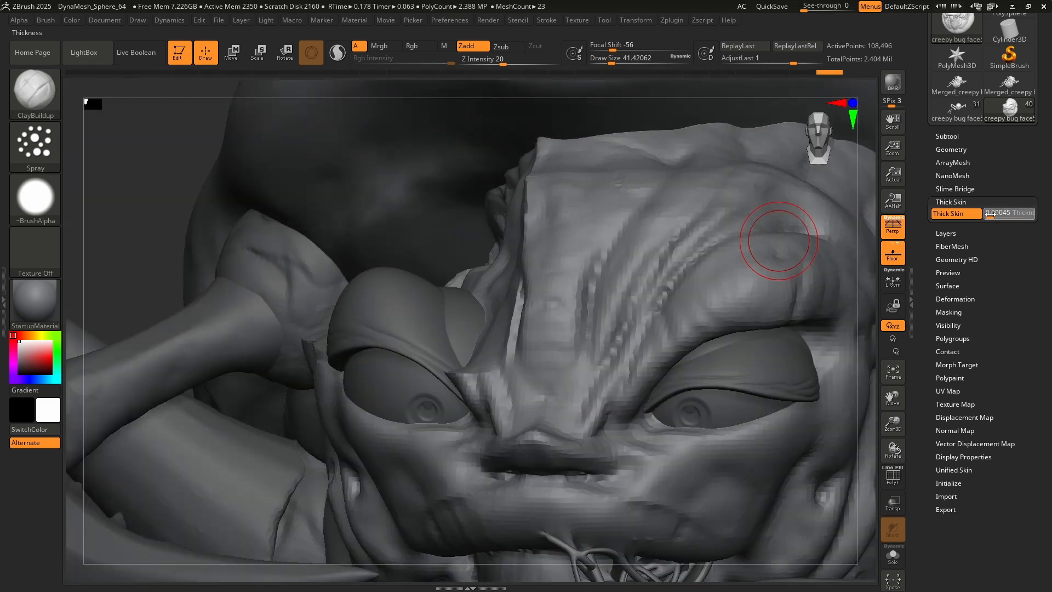
pyautogui.moveTo(980, 213); pyautogui.dragTo(1000, 212)
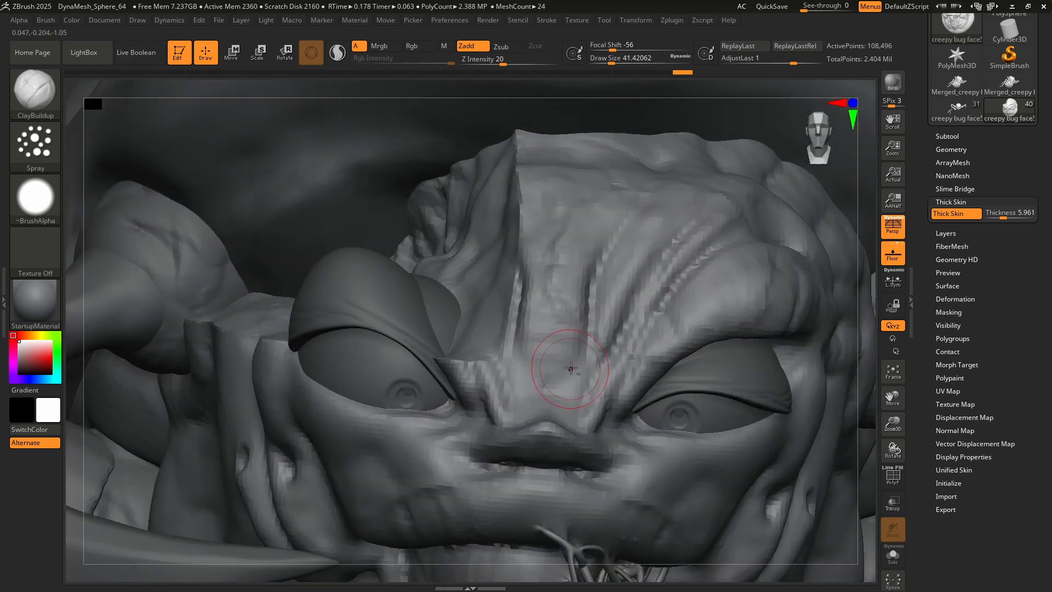
pyautogui.moveTo(570, 369); pyautogui.dragTo(623, 339)
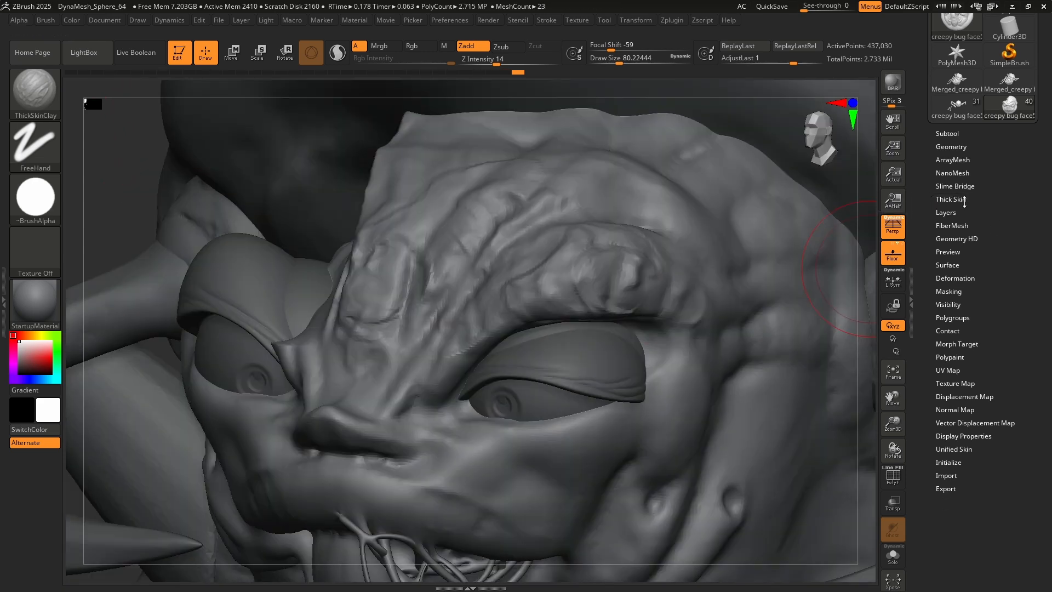
# Create a new layer, spray ClayBuildup lumps on the head side, then lower the layer intensity.
pyautogui.click(945, 212)
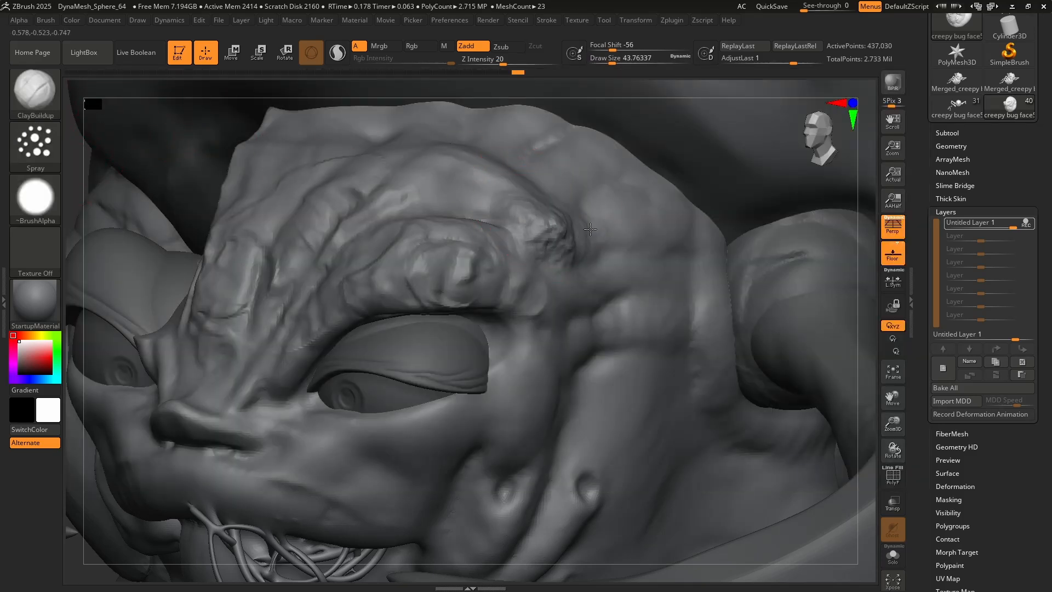
pyautogui.moveTo(591, 228); pyautogui.dragTo(701, 513)
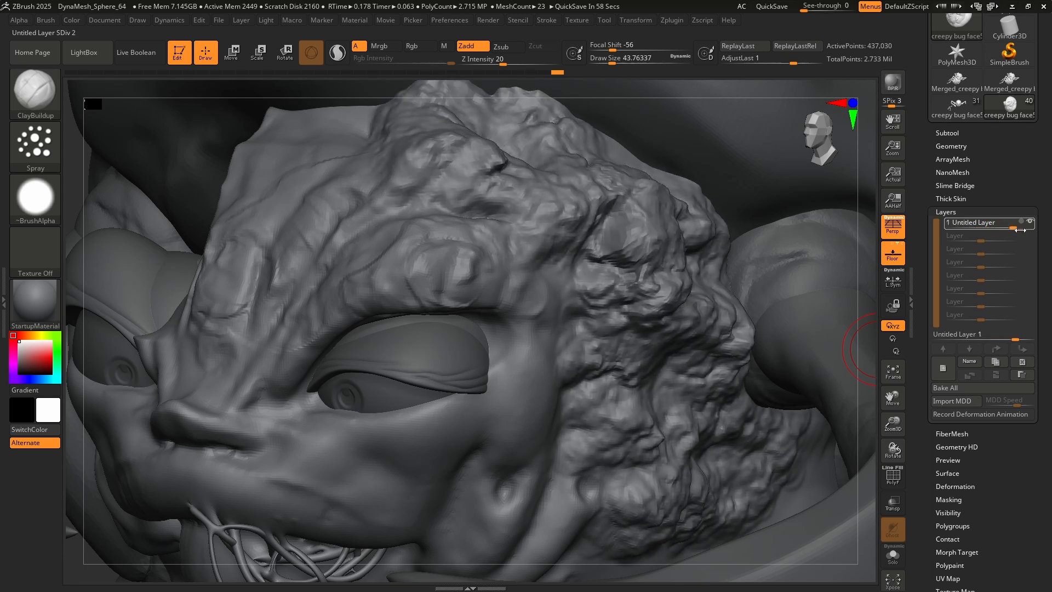
pyautogui.moveTo(983, 223); pyautogui.dragTo(939, 222)
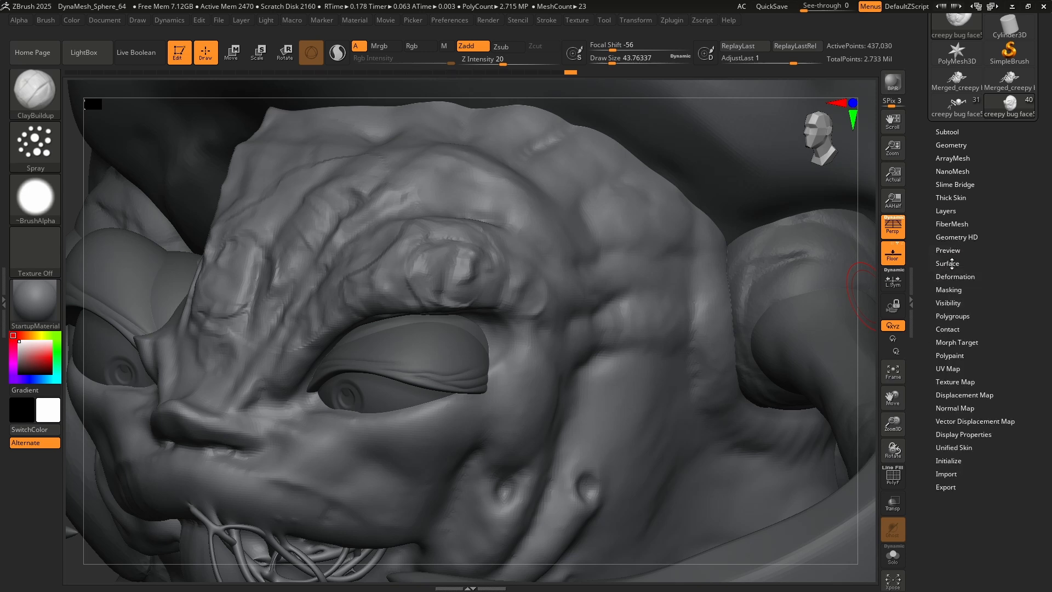
# Expand Tool > Surface, showing the LightBox library of NoiseMaker presets.
pyautogui.click(947, 262)
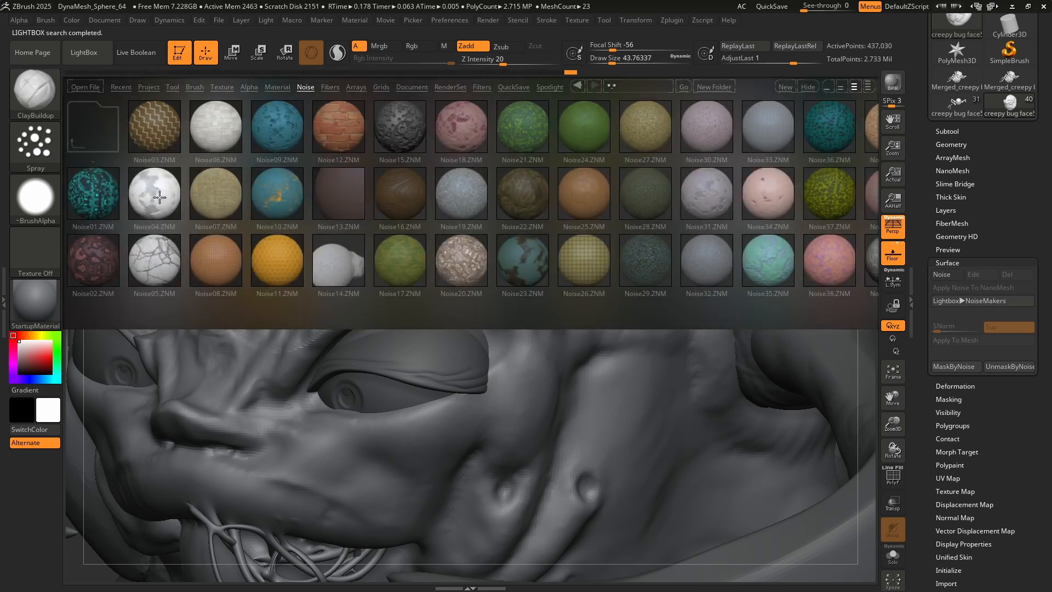
# Apply a LightBox noise preset to the skin, inspect it, and launch the NoiseMaker editor.
pyautogui.click(85, 52)
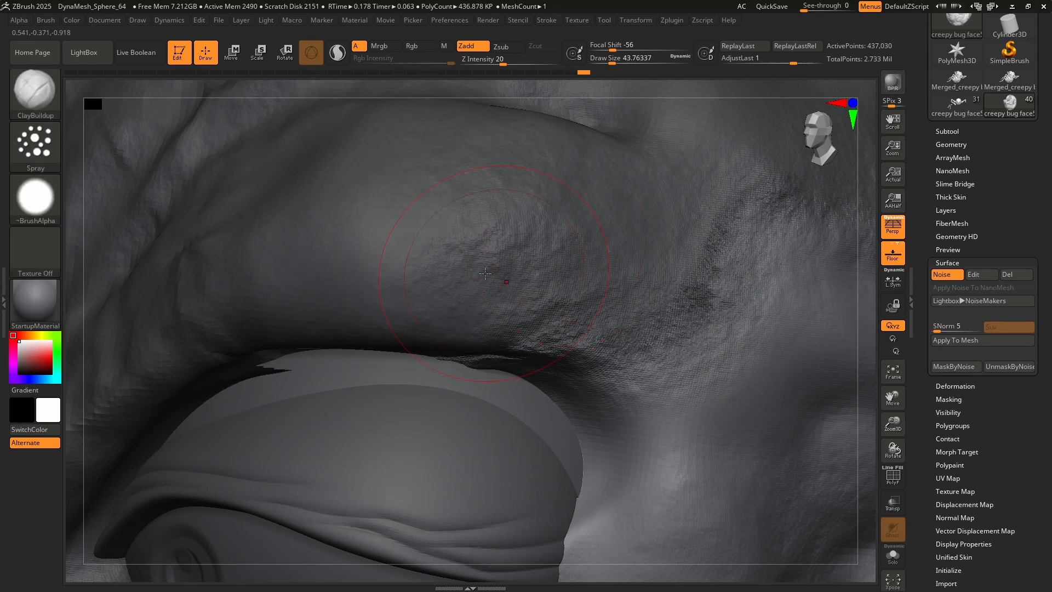
pyautogui.moveTo(484, 273); pyautogui.dragTo(540, 336)
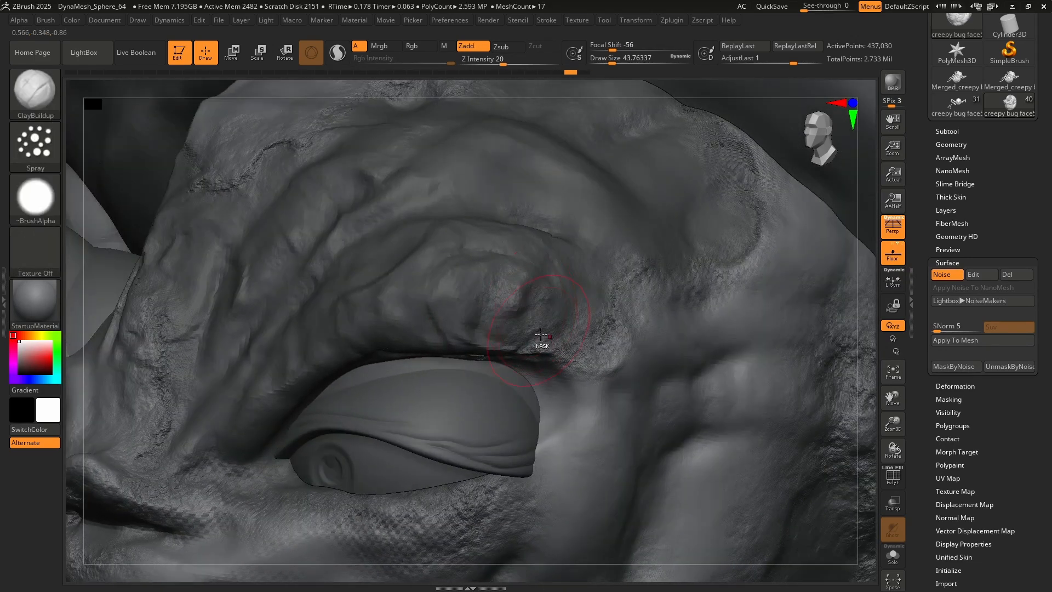
pyautogui.click(946, 275)
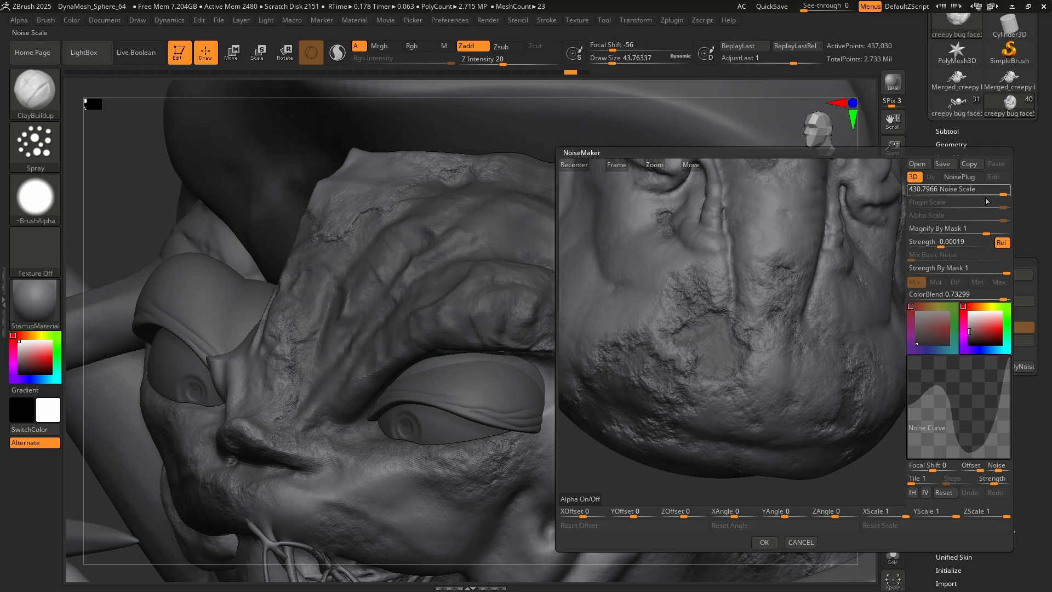
# Test noise scales, settle around 185 with lower strength, and accept the NoiseMaker result.
pyautogui.moveTo(960, 189); pyautogui.dragTo(913, 190)
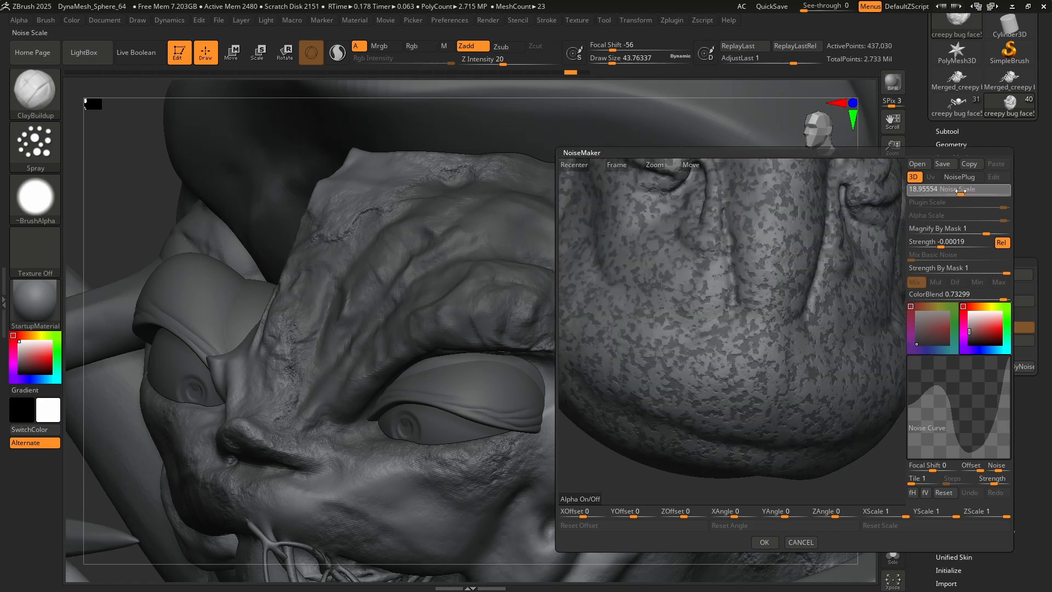
pyautogui.moveTo(961, 189); pyautogui.dragTo(913, 188)
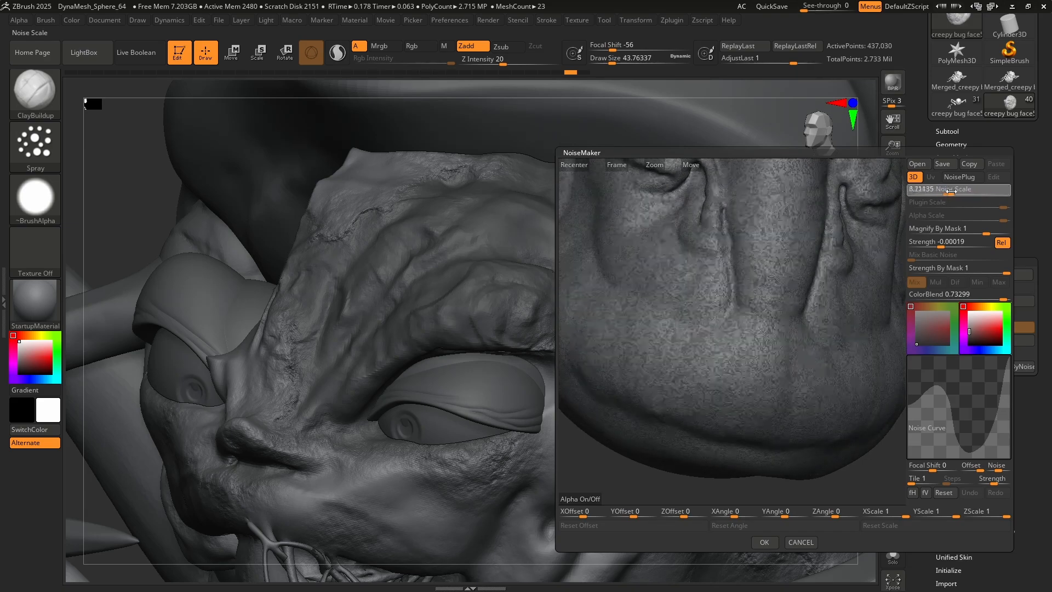
pyautogui.moveTo(939, 189); pyautogui.dragTo(990, 189)
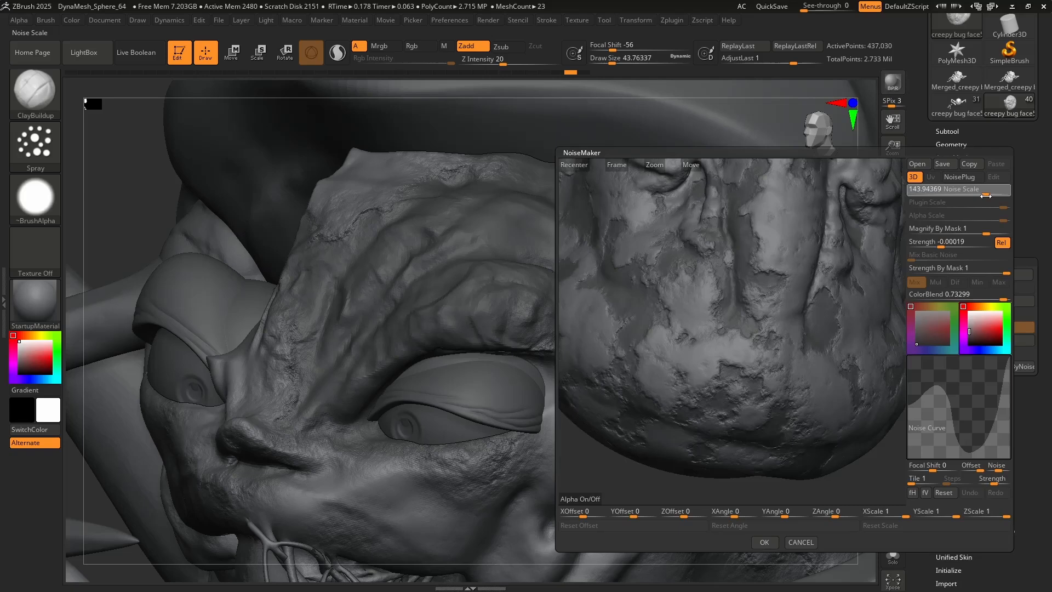
pyautogui.moveTo(987, 189); pyautogui.dragTo(1013, 189)
pyautogui.write('-0.00001')
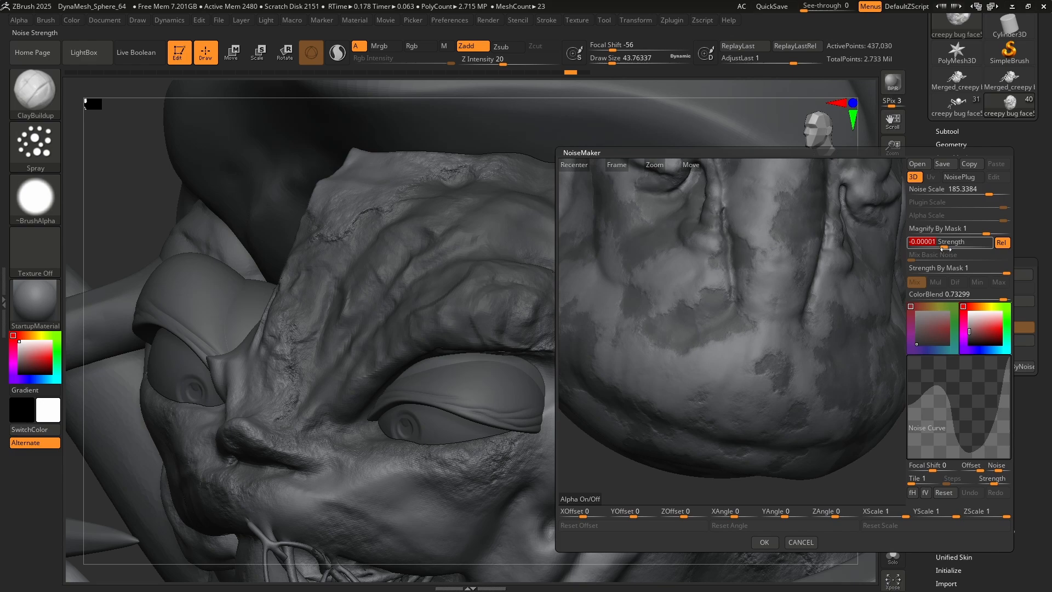
pyautogui.click(764, 542)
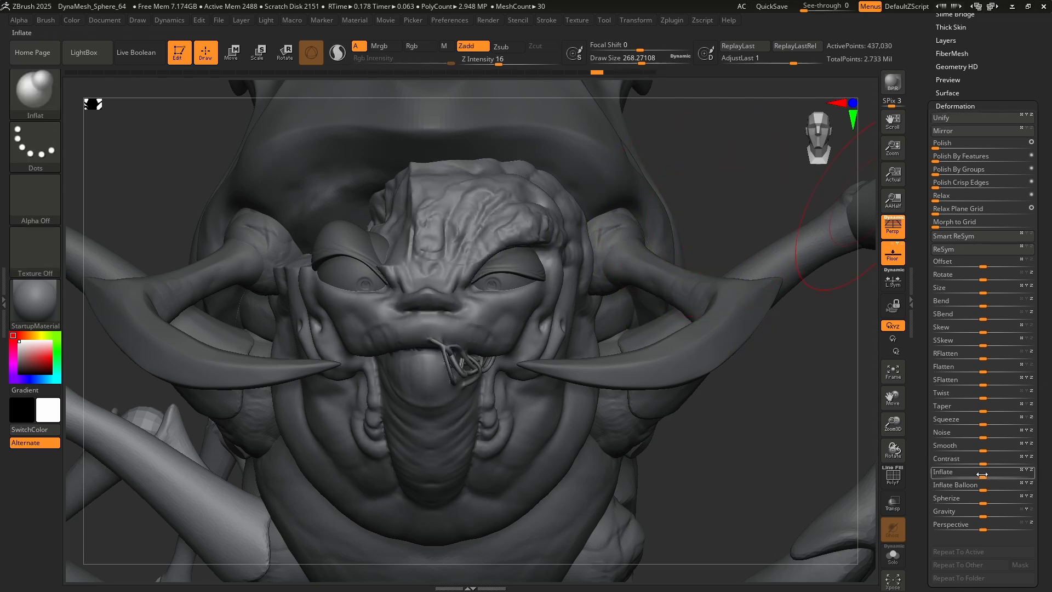
pyautogui.moveTo(892, 343)
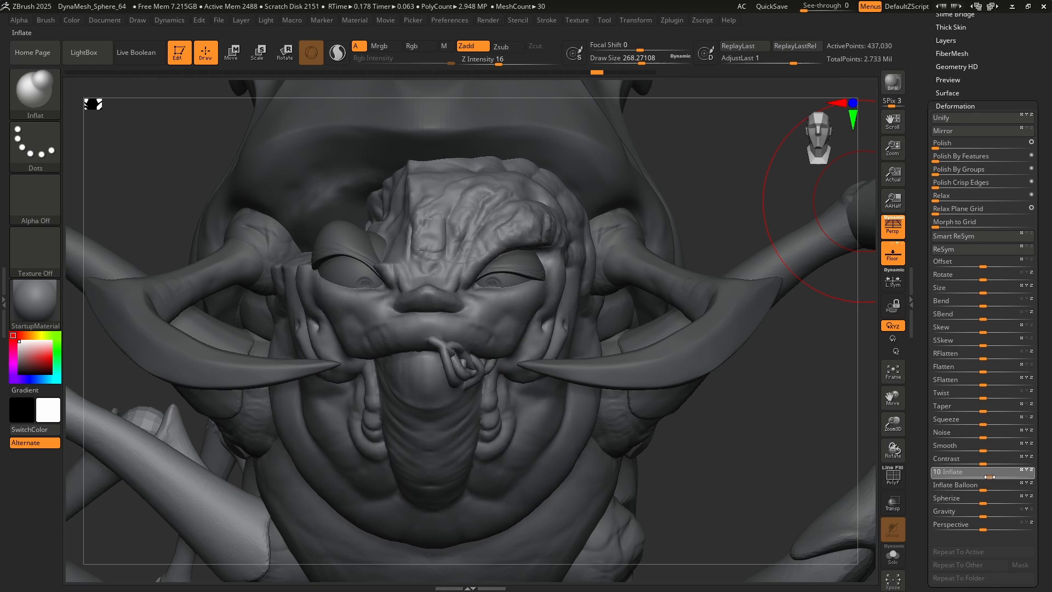
# Deform the face with the Inflate, Spherize and Twist sliders, then apply Smooth.
pyautogui.moveTo(960, 471); pyautogui.dragTo(994, 471)
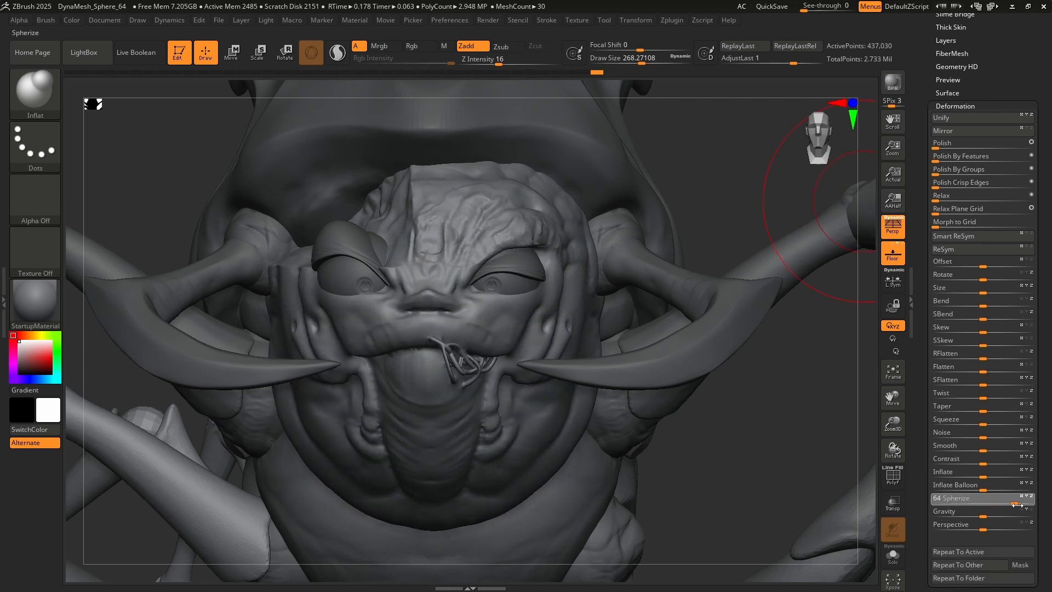
pyautogui.moveTo(1013, 501); pyautogui.dragTo(953, 501)
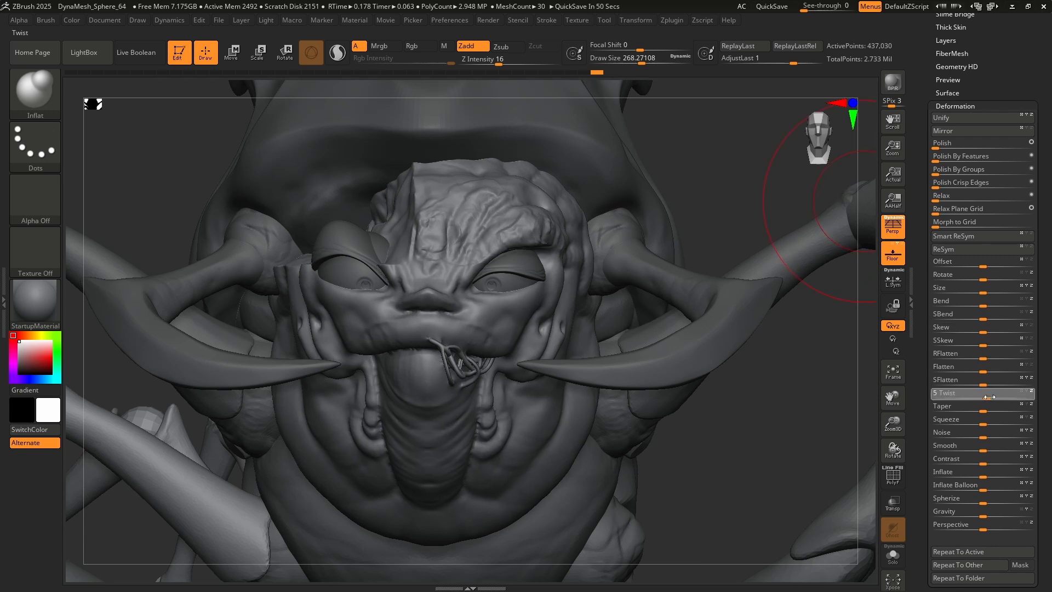
pyautogui.moveTo(982, 393); pyautogui.dragTo(967, 393)
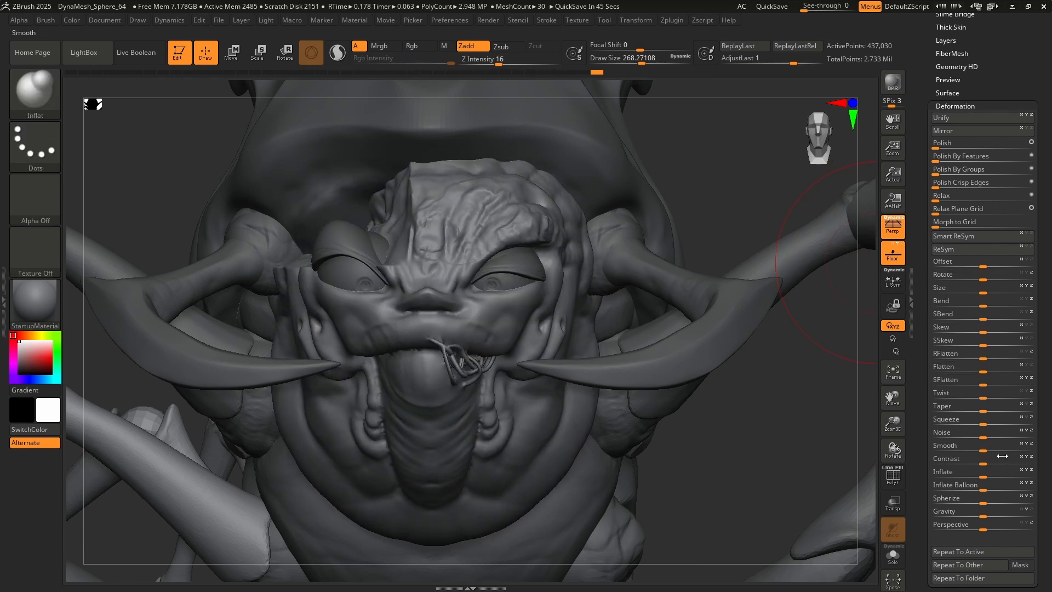
pyautogui.click(949, 118)
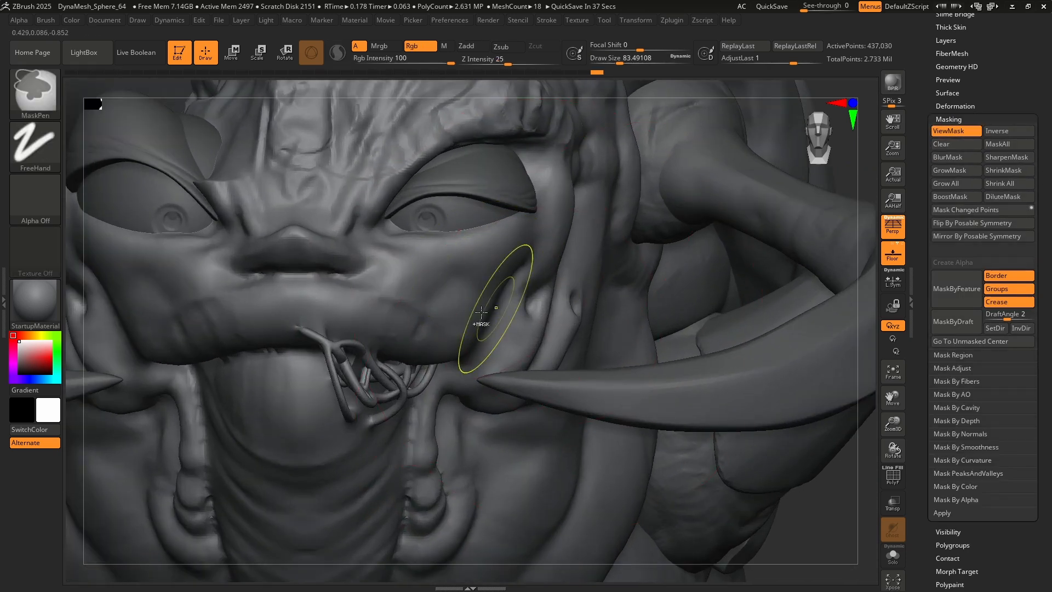
# Paint a patterned MaskPen mask onto the bug's cheek.
pyautogui.click(34, 145)
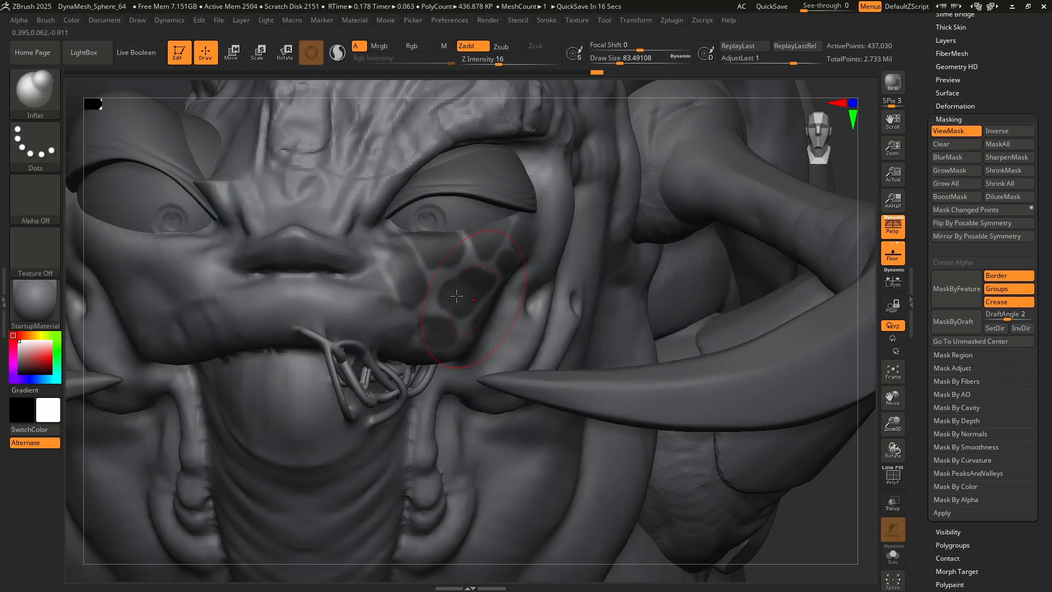
pyautogui.moveTo(456, 295); pyautogui.dragTo(462, 268)
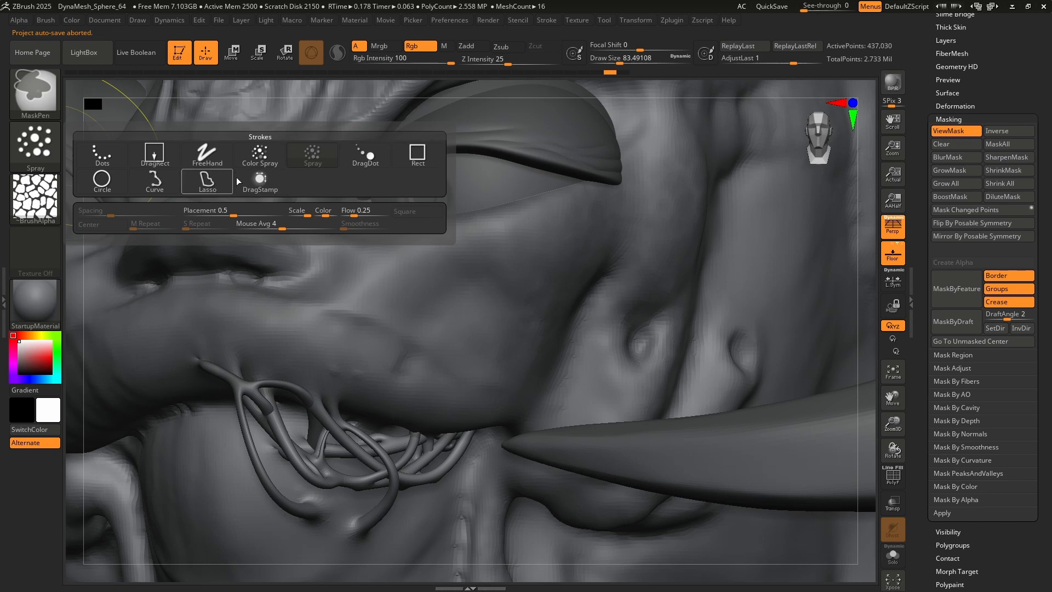
pyautogui.moveTo(216, 196)
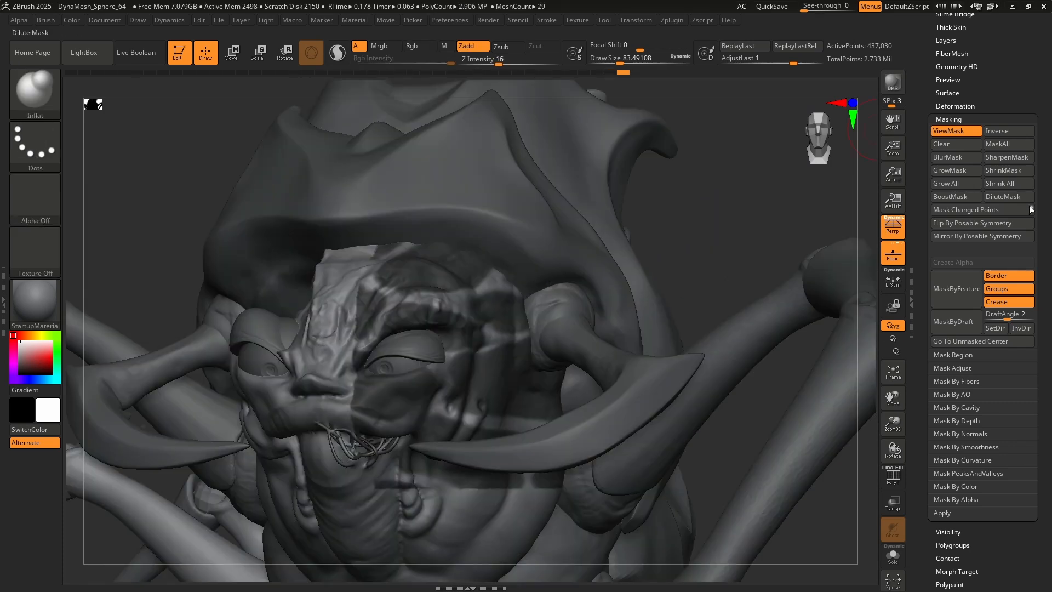
pyautogui.moveTo(552, 385)
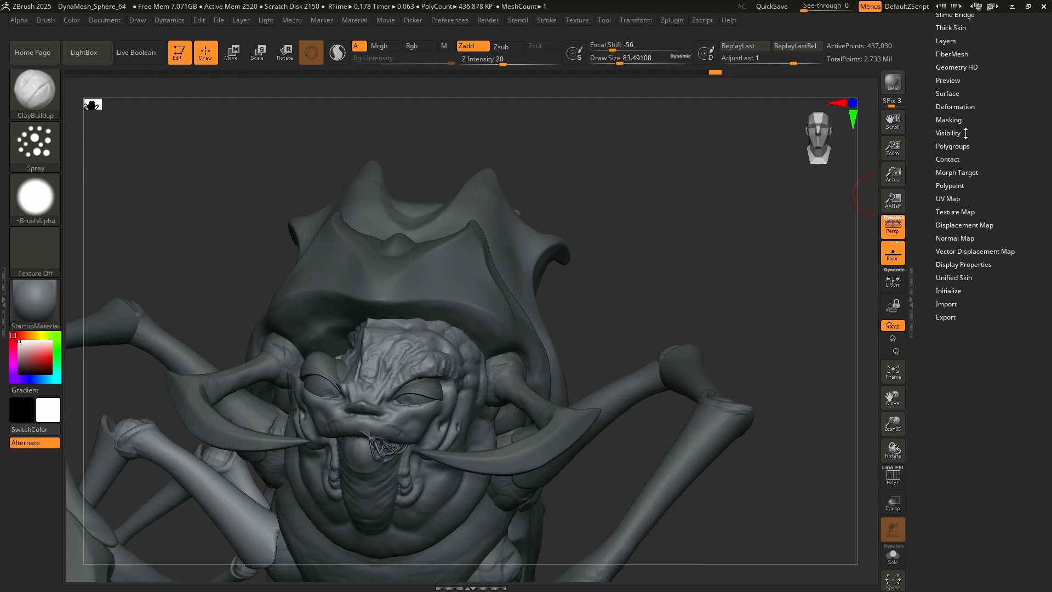
# Show the Tool > Polygroups options and frame the bug's face to see its existing groups.
pyautogui.click(952, 146)
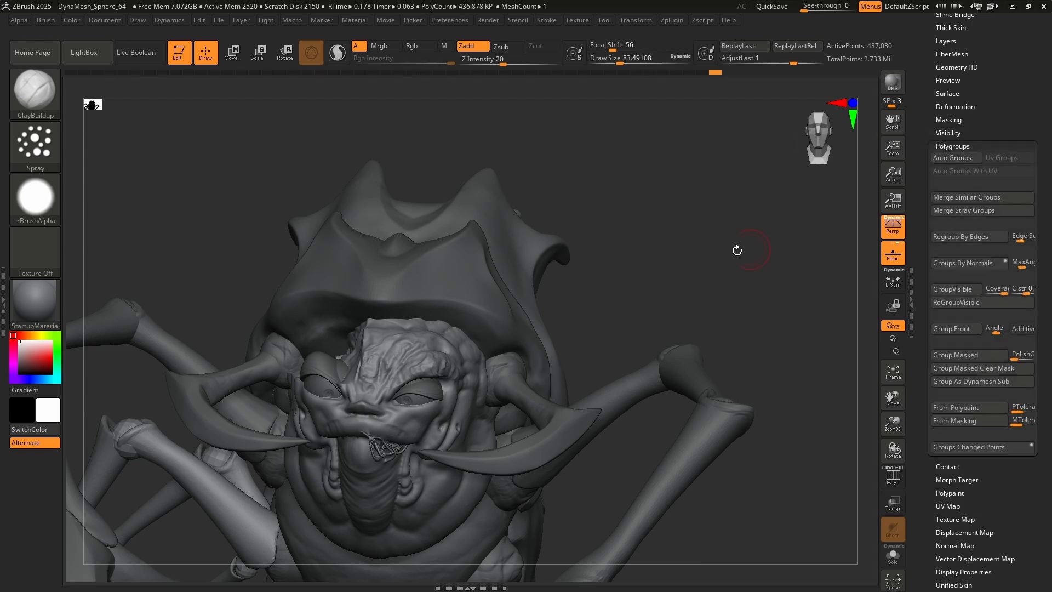
pyautogui.moveTo(736, 250); pyautogui.dragTo(520, 336)
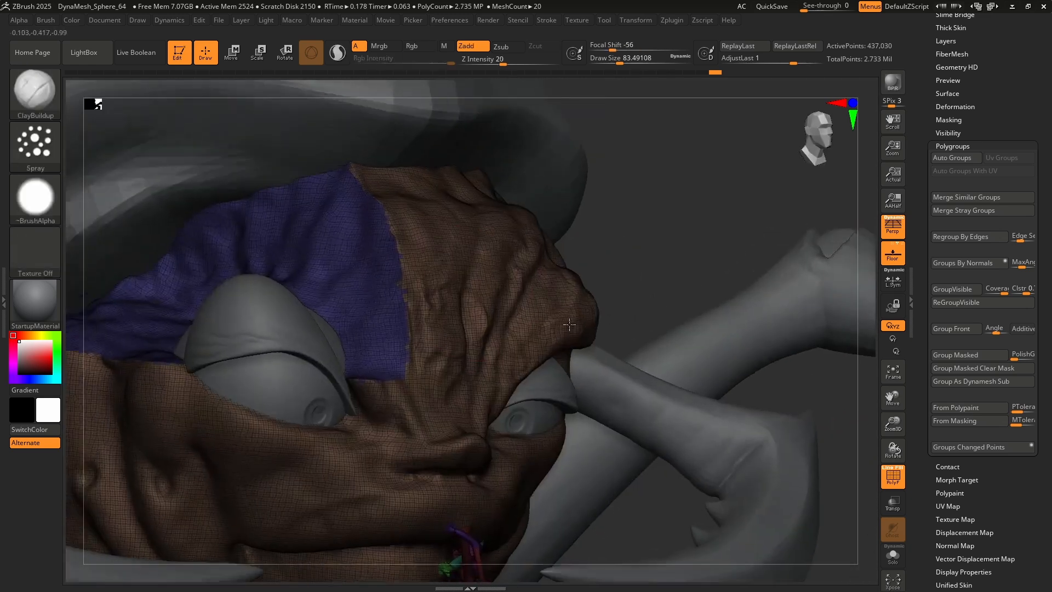
pyautogui.moveTo(570, 324); pyautogui.dragTo(463, 352)
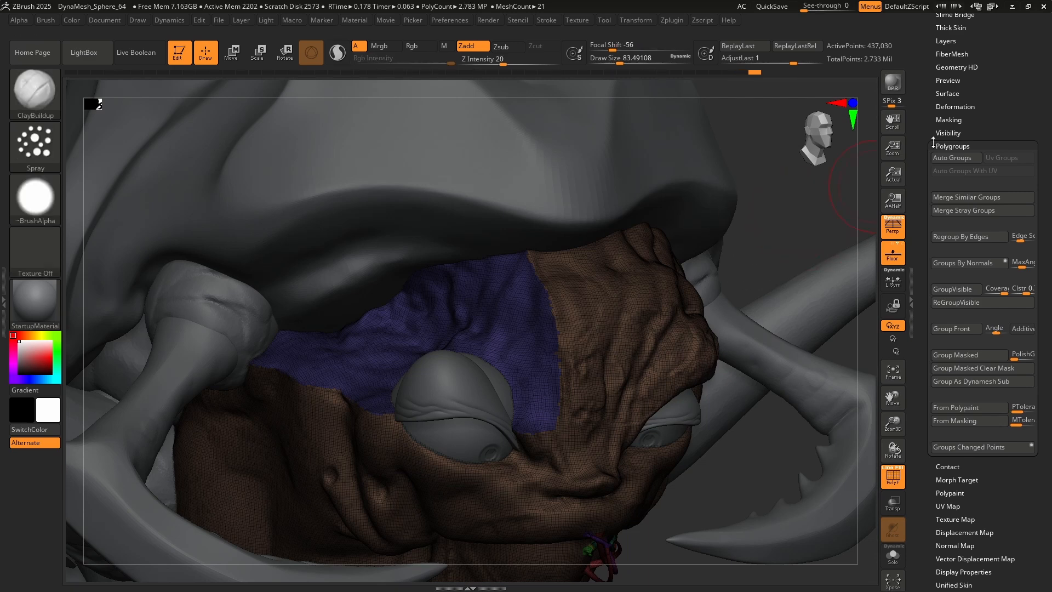
# Mask the ridge above the eye with MaskPen and turn it into its own polygroup via Group Masked.
pyautogui.click(955, 158)
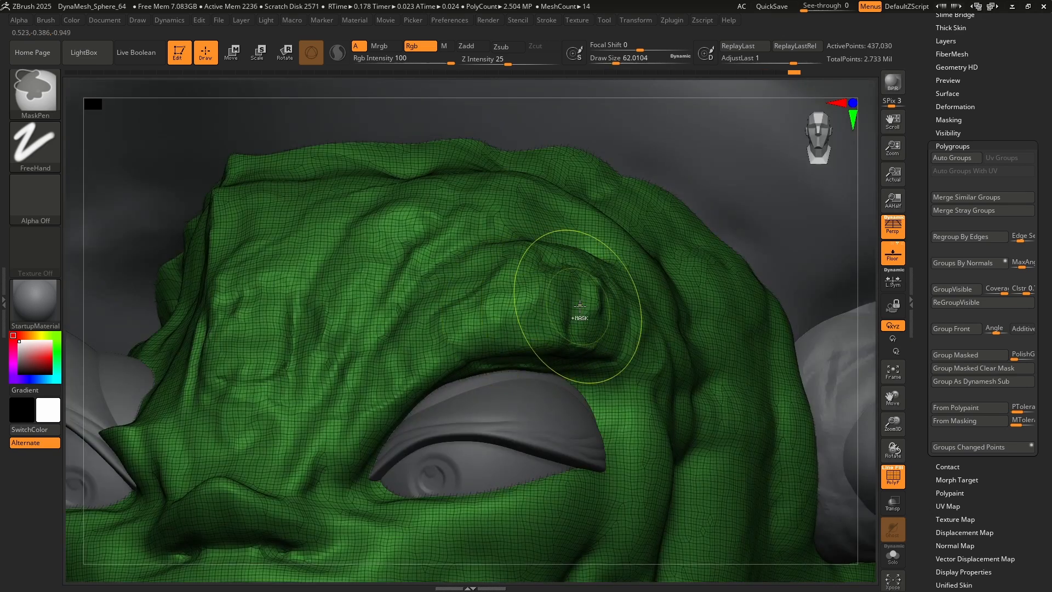
pyautogui.moveTo(579, 307); pyautogui.dragTo(572, 355)
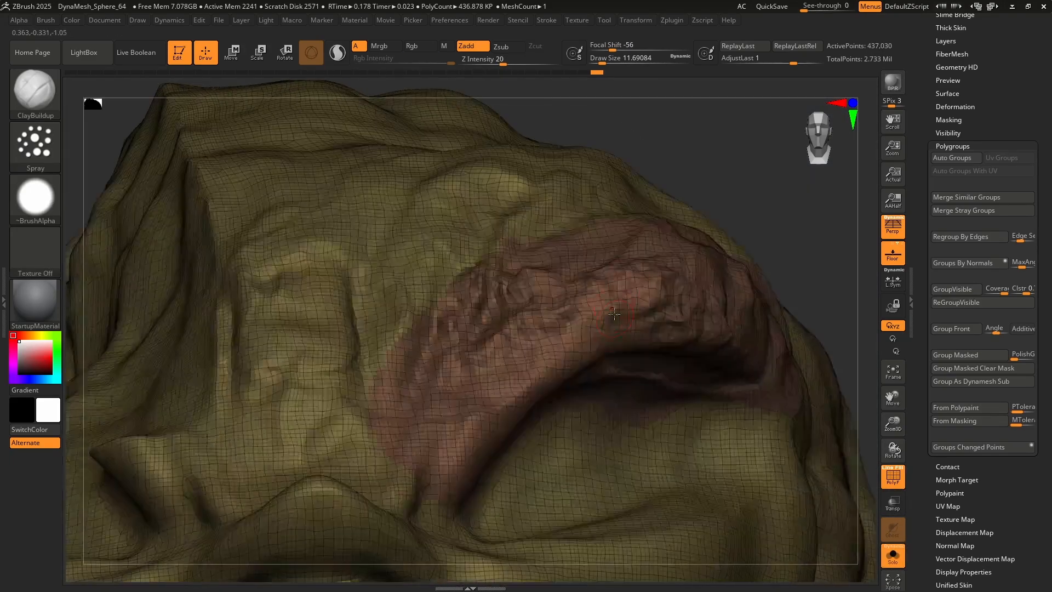
pyautogui.moveTo(611, 313); pyautogui.dragTo(644, 269)
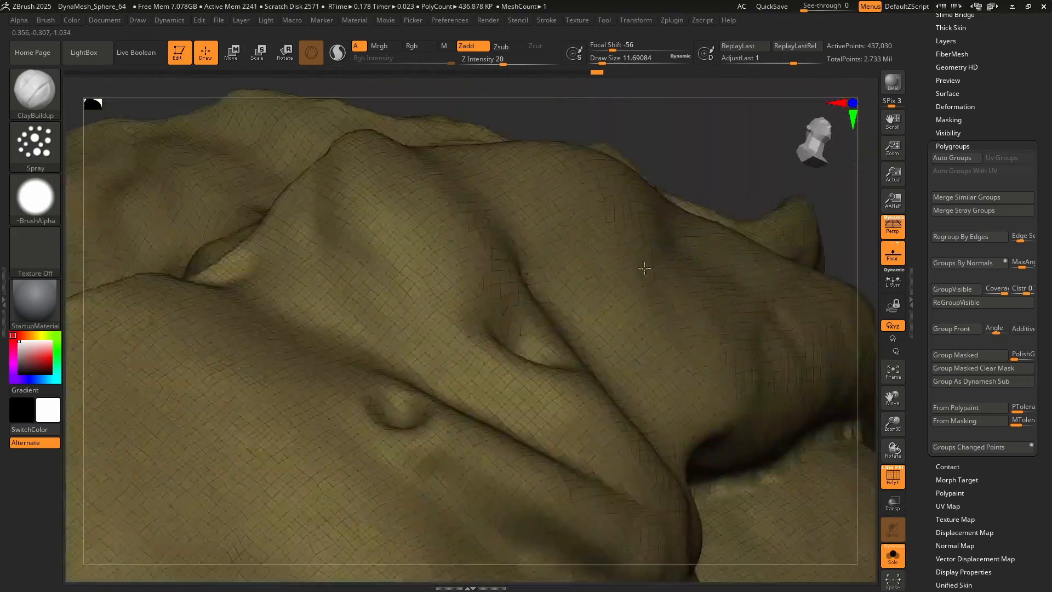
pyautogui.moveTo(645, 268); pyautogui.dragTo(570, 331)
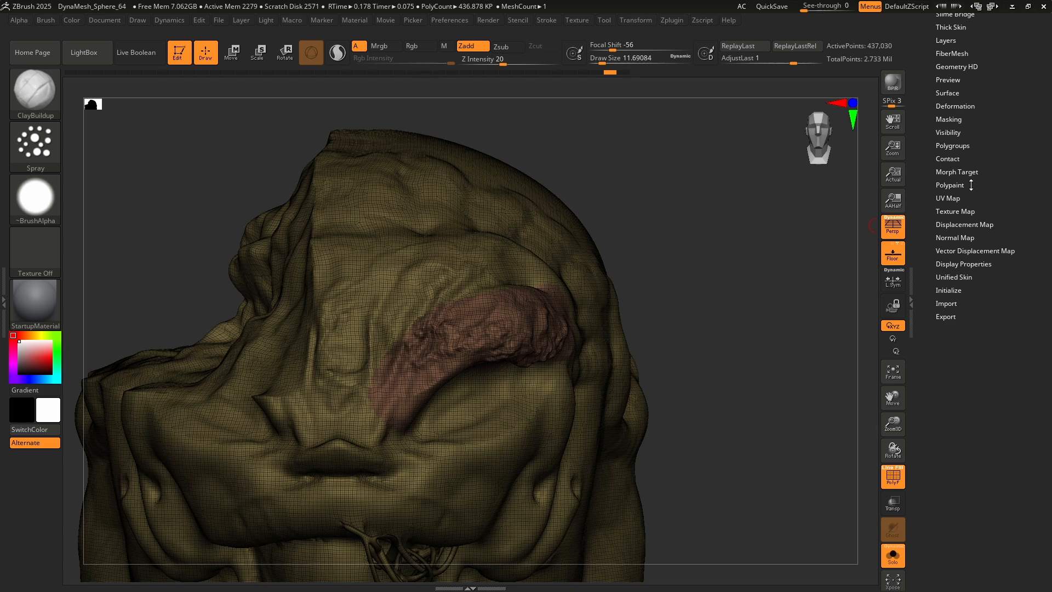
# Show the Tool > Polypaint options and enable Rgb painting with green selected.
pyautogui.click(950, 185)
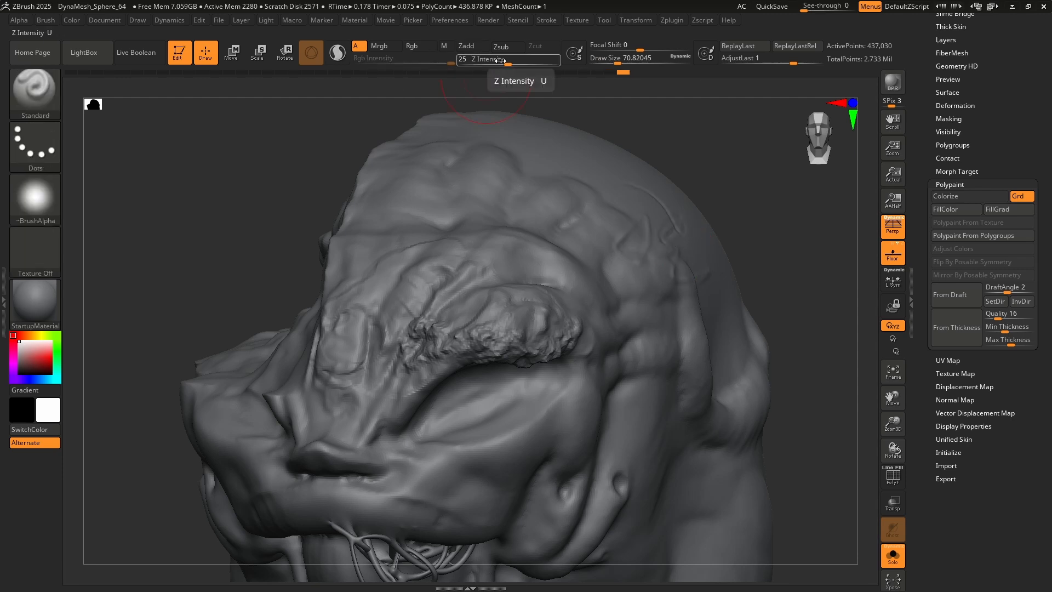
pyautogui.click(411, 46)
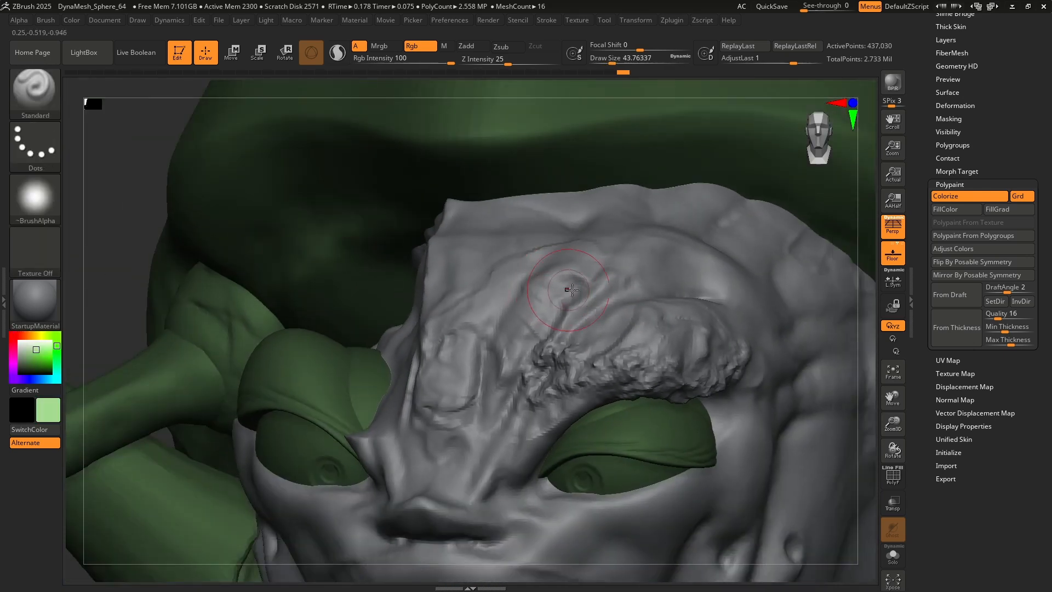
# Paint patchy green strokes across the bug's forehead, brow and head.
pyautogui.moveTo(570, 292); pyautogui.dragTo(574, 292)
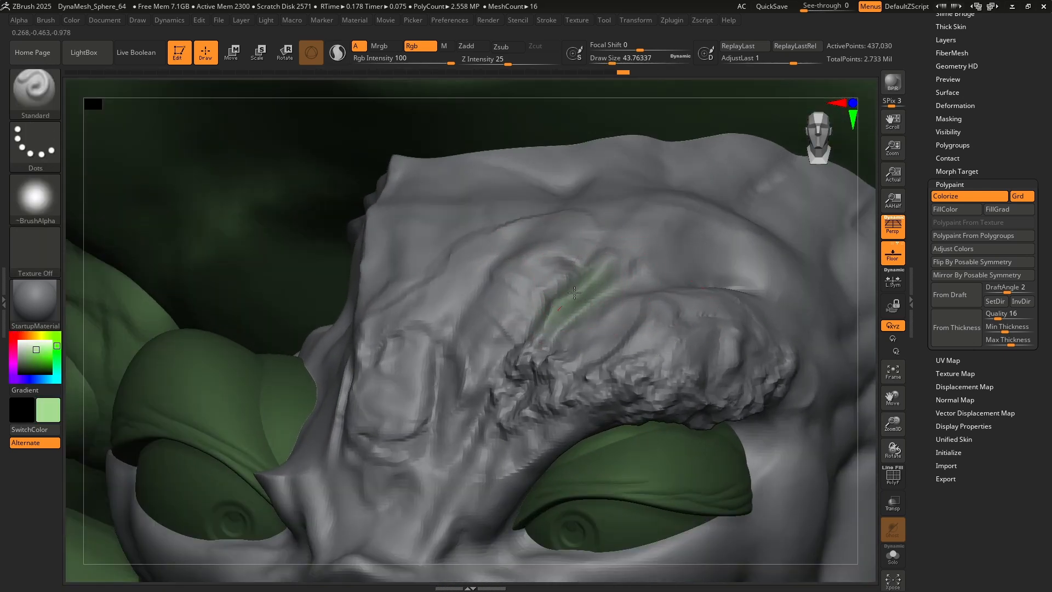
pyautogui.moveTo(573, 292); pyautogui.dragTo(477, 351)
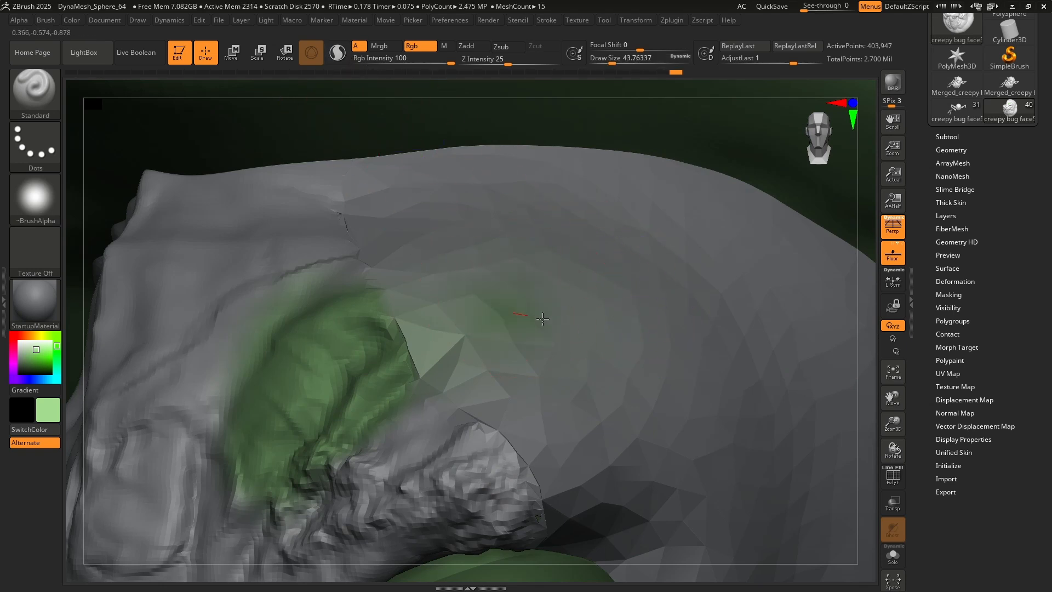
pyautogui.moveTo(542, 318); pyautogui.dragTo(777, 405)
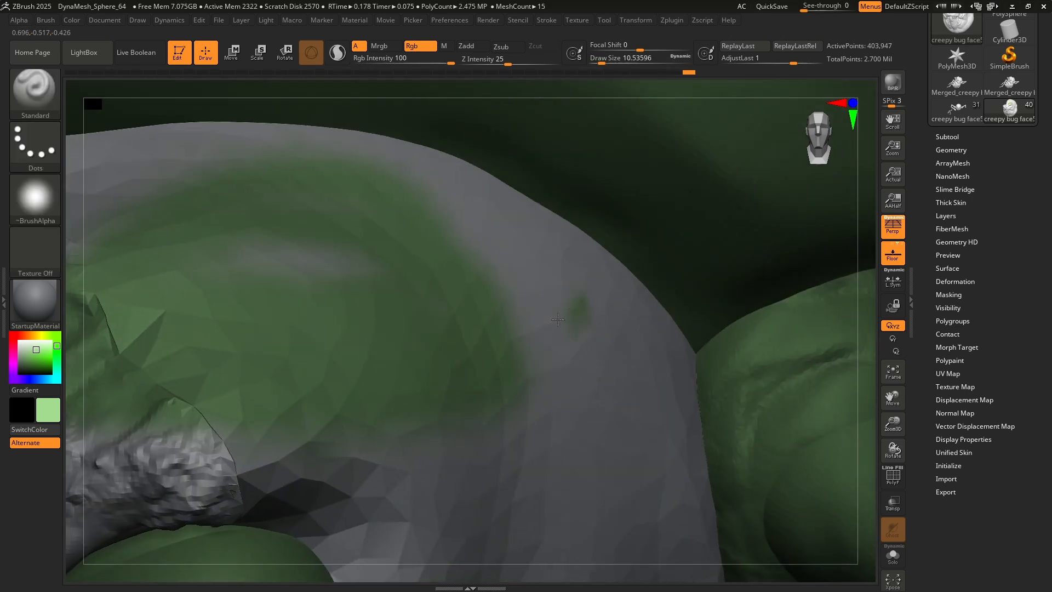
pyautogui.moveTo(557, 319); pyautogui.dragTo(549, 516)
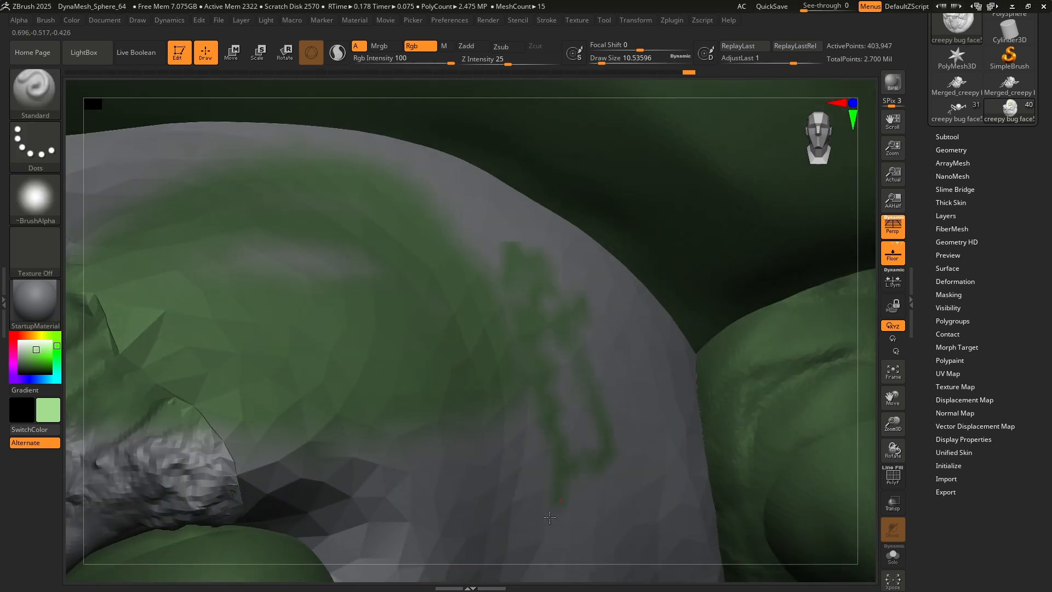
pyautogui.moveTo(549, 517); pyautogui.dragTo(612, 426)
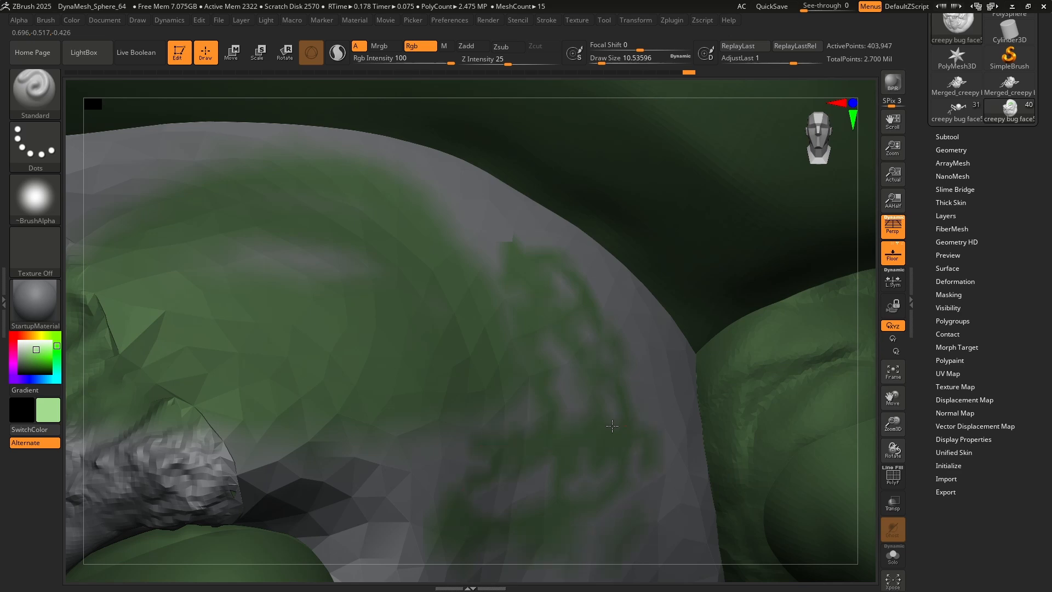